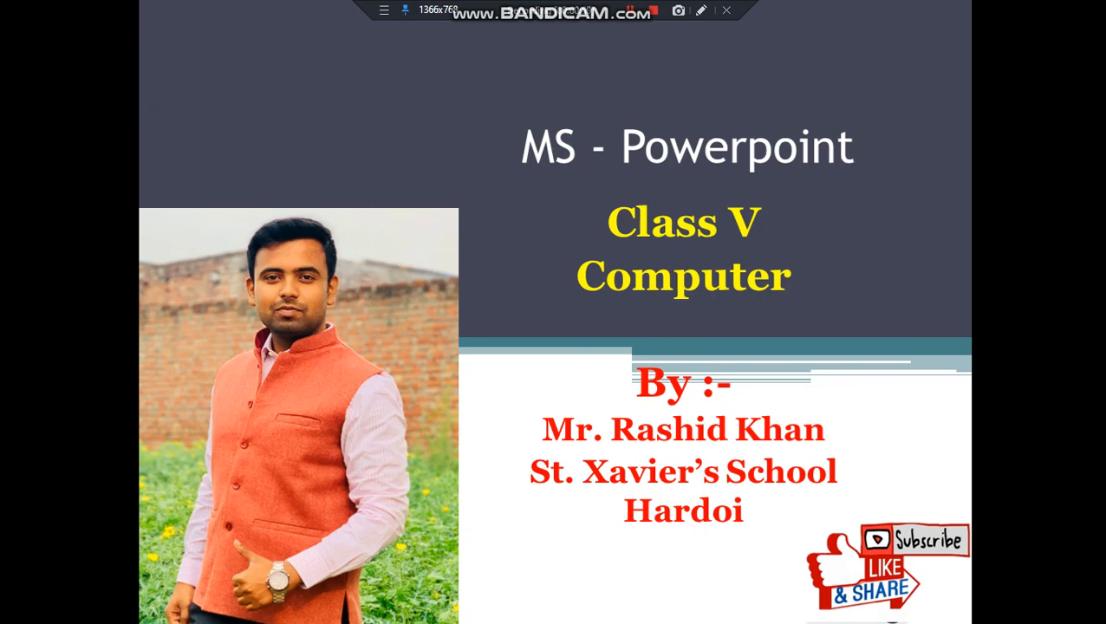
# Advance from the title slide to the Starting Powerpoint slide, then leave the slide show.
pyautogui.press('Right')
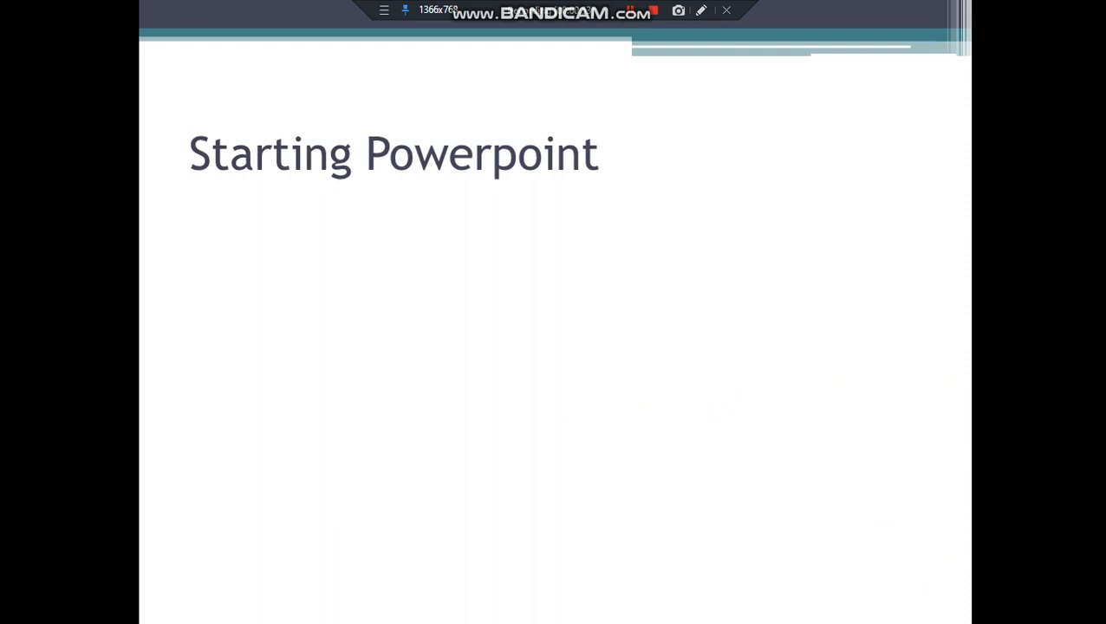
pyautogui.press('Escape')
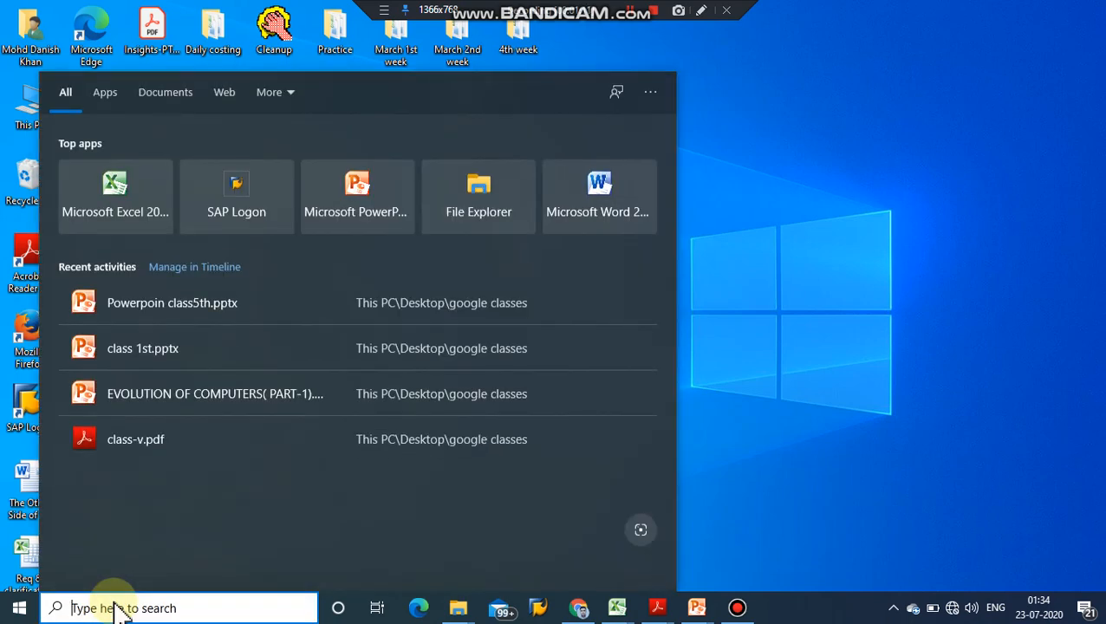
# Search "po" in the Start menu to bring up Microsoft PowerPoint 2010 as the best match.
pyautogui.write('po')
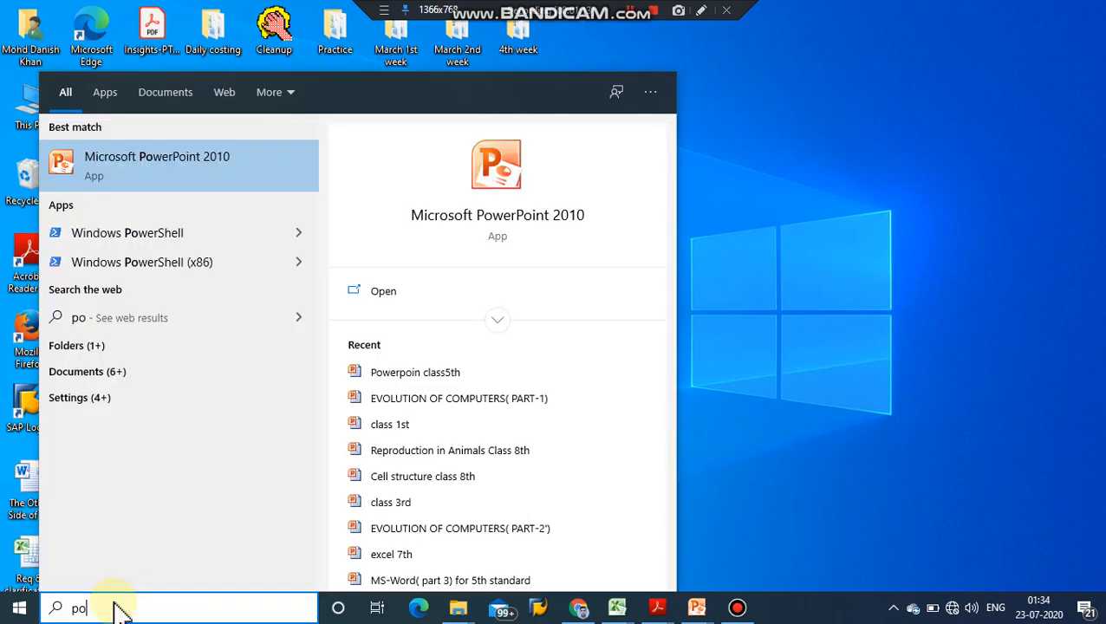
pyautogui.moveTo(220, 182)
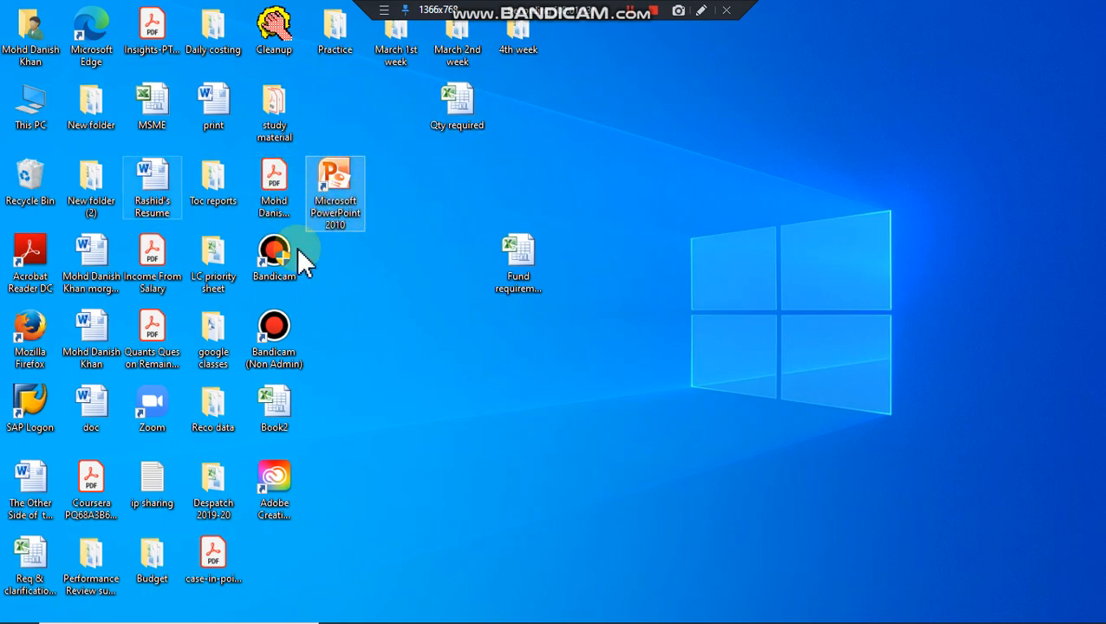
# Launch PowerPoint 2010 from its desktop shortcut, giving a blank presentation with an empty title slide.
pyautogui.doubleClick(334, 189)
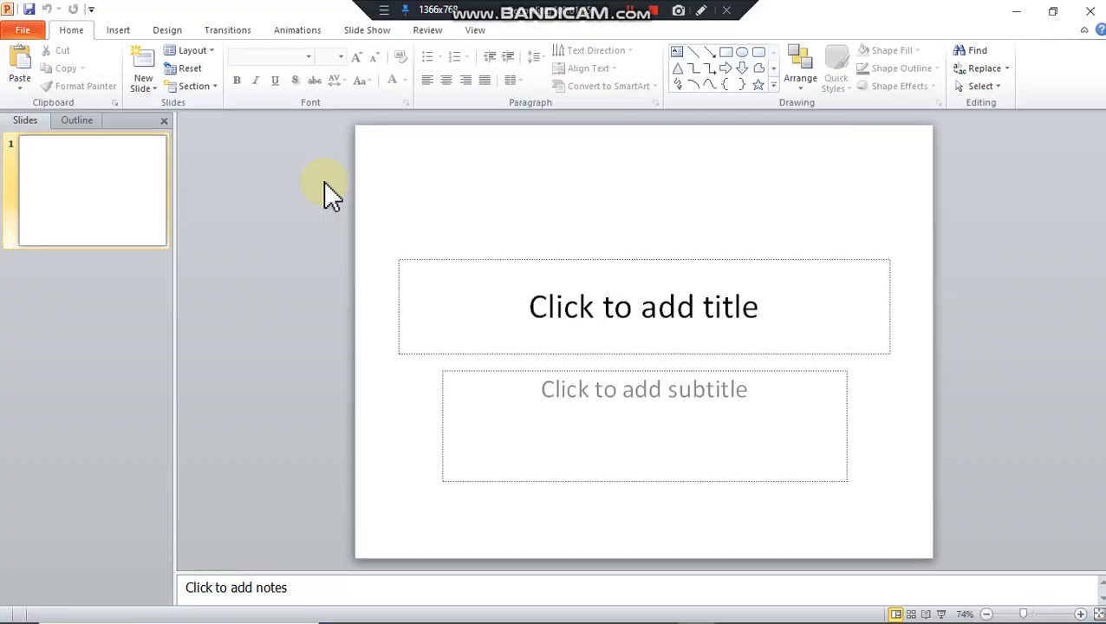
pyautogui.moveTo(893, 217)
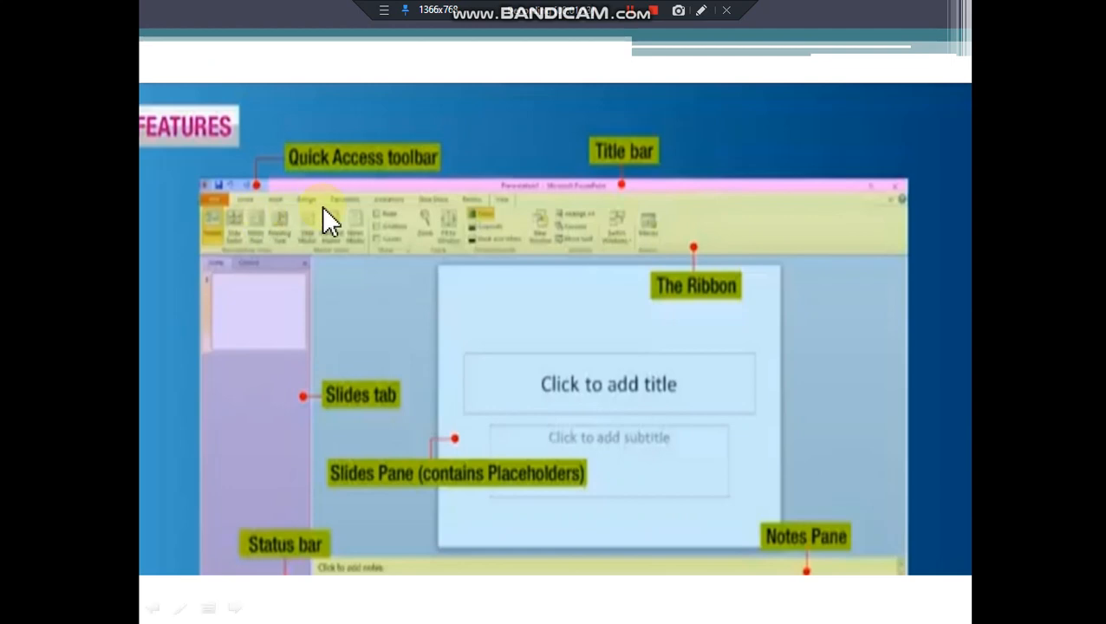
pyautogui.moveTo(581, 199)
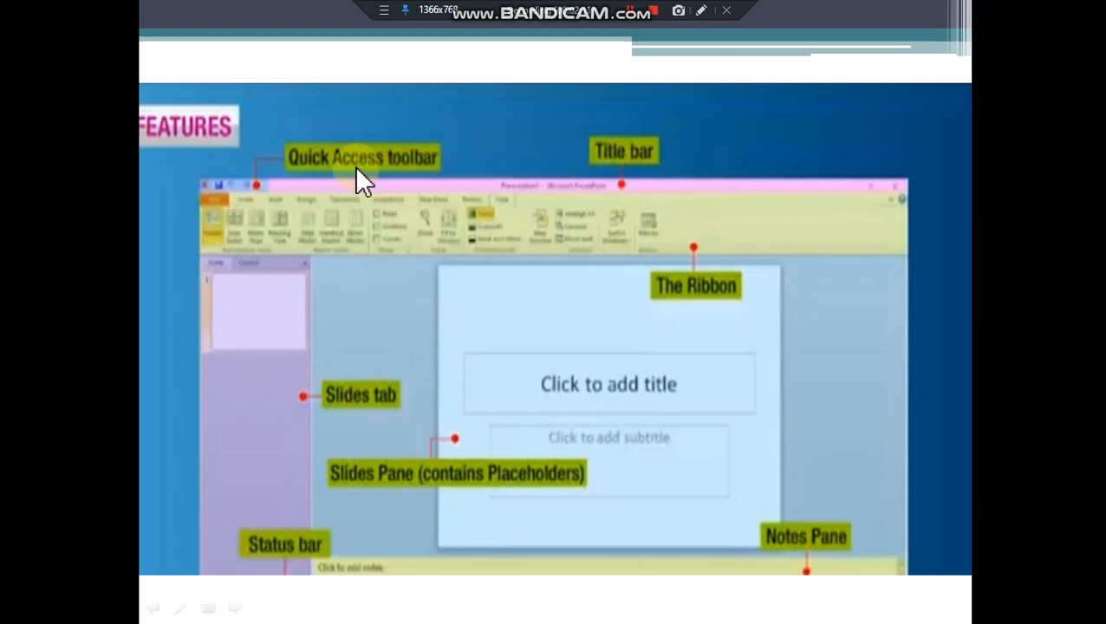
pyautogui.moveTo(321, 177)
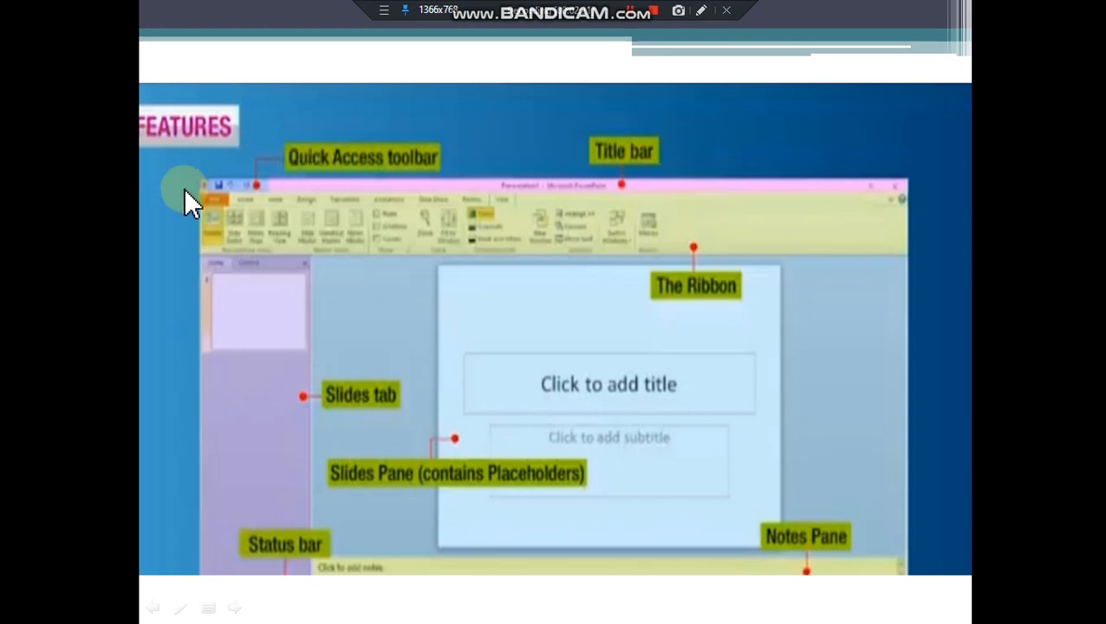
pyautogui.moveTo(236, 223)
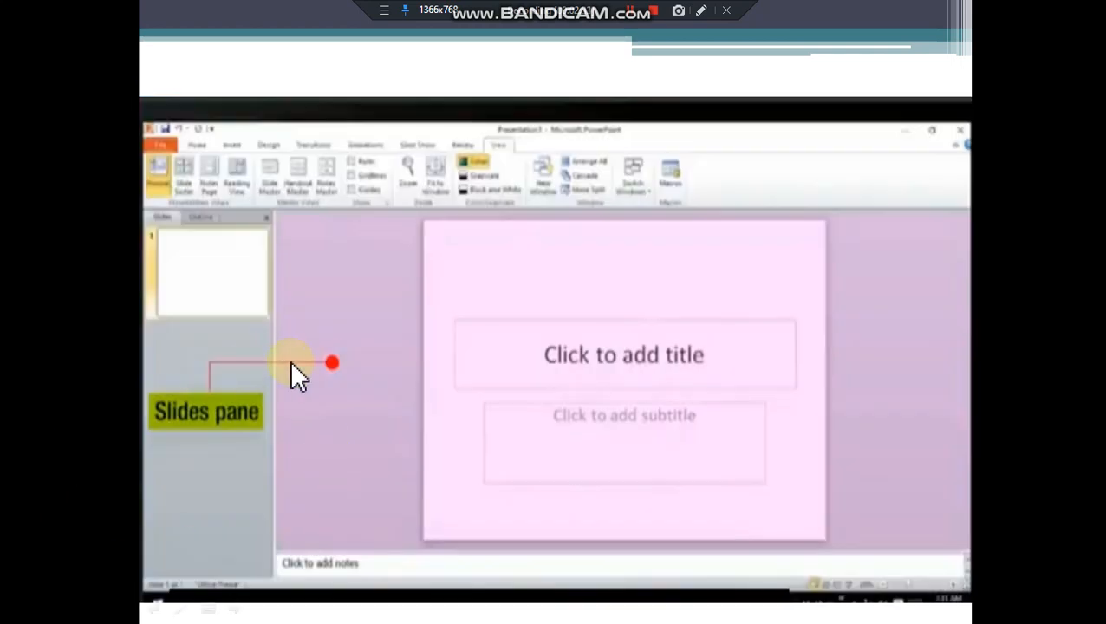
pyautogui.moveTo(407, 359)
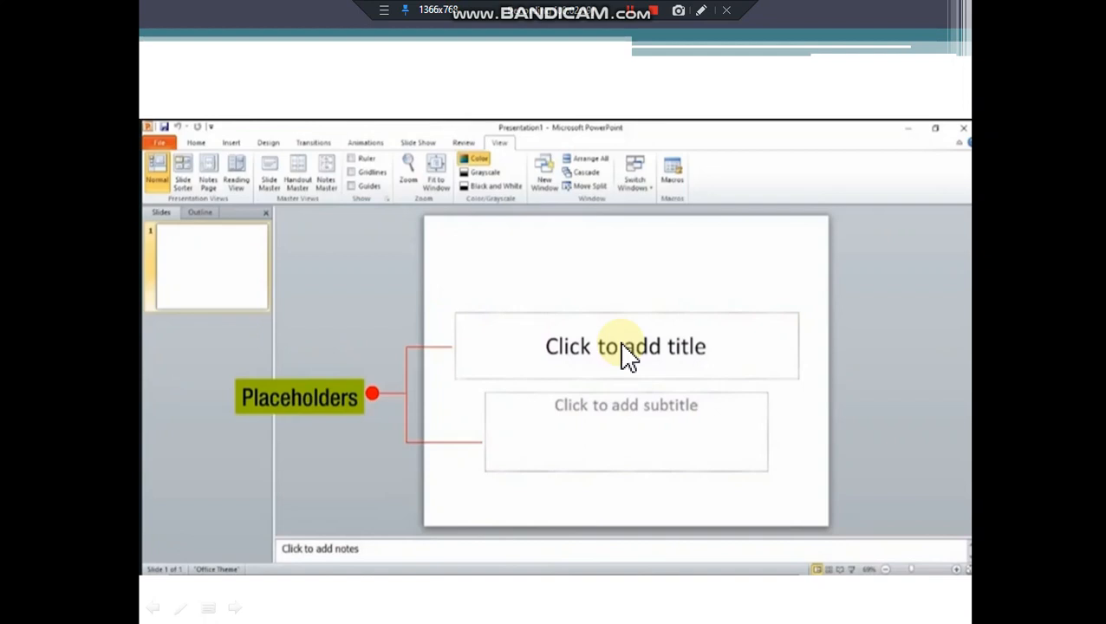
pyautogui.moveTo(580, 397)
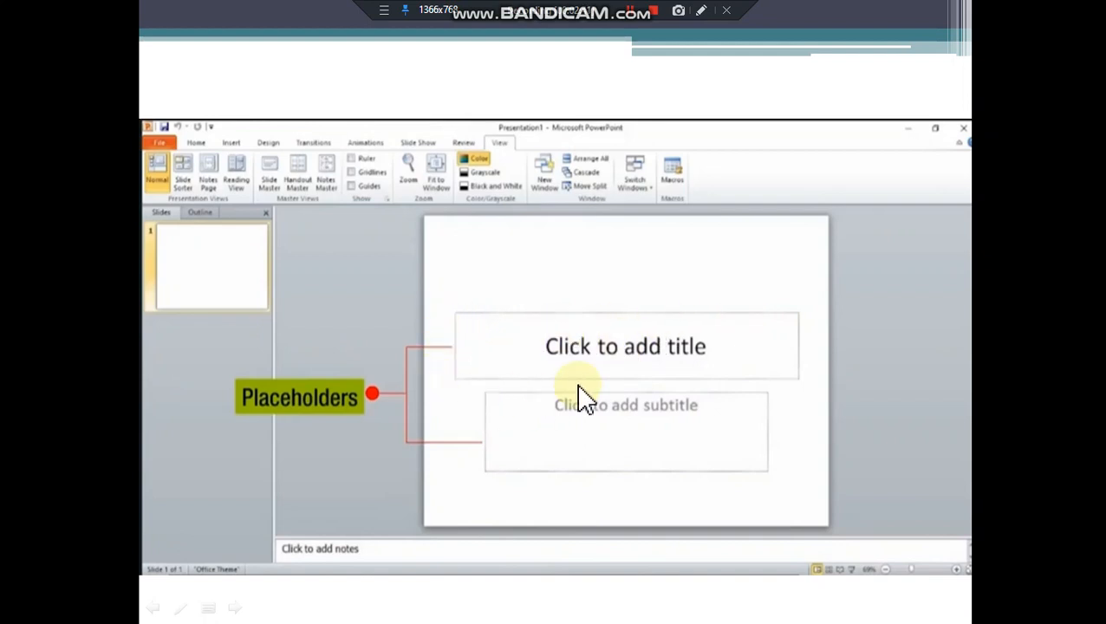
pyautogui.moveTo(541, 430)
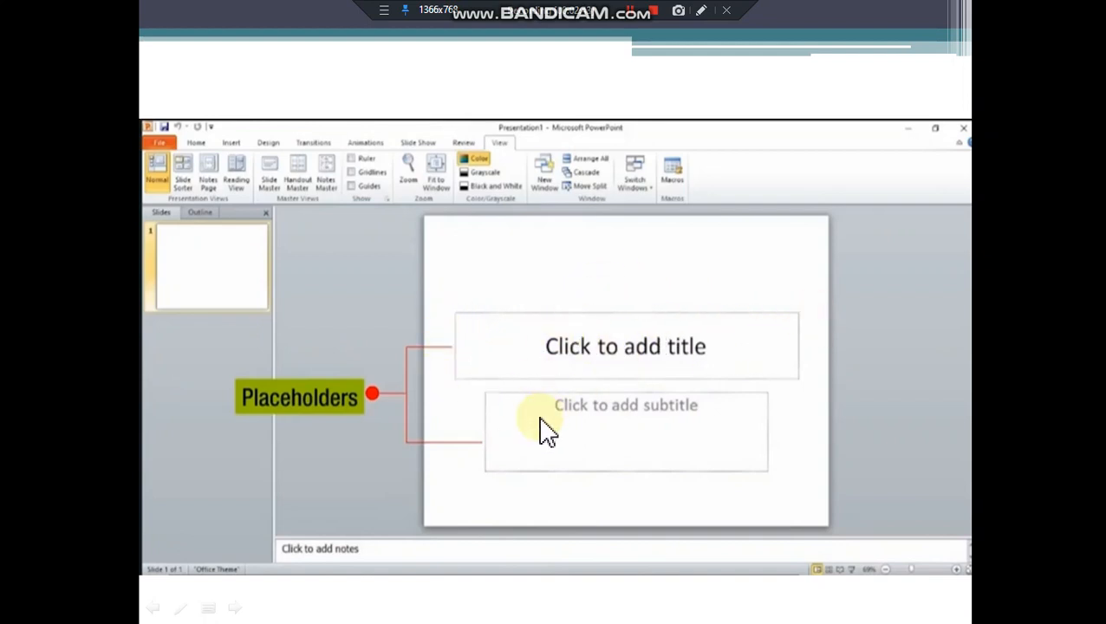
pyautogui.moveTo(464, 321)
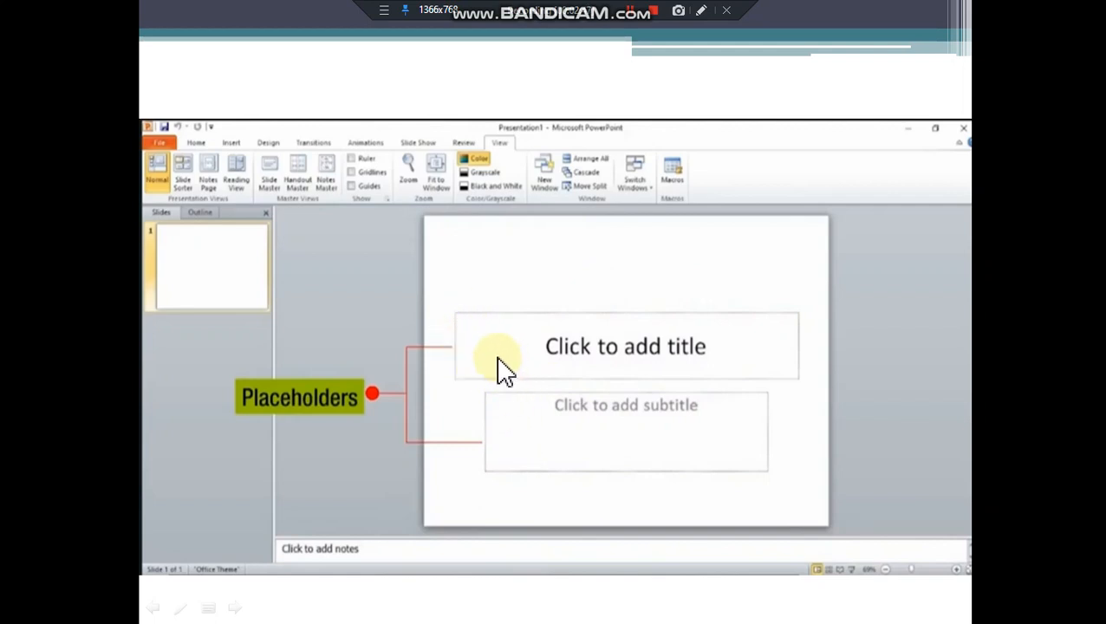
pyautogui.moveTo(501, 350)
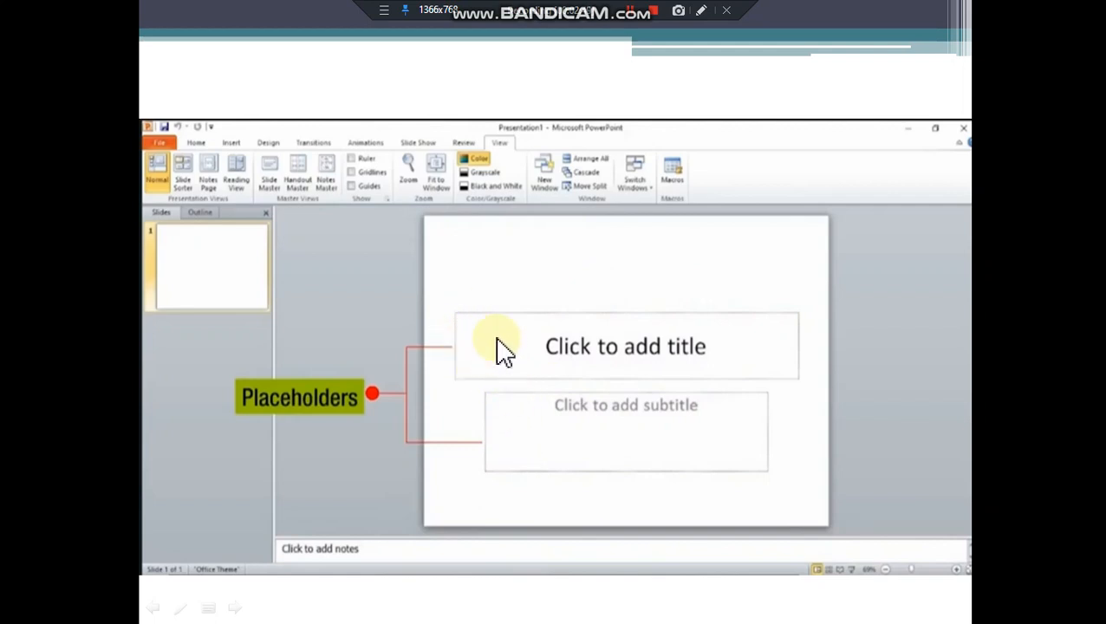
pyautogui.moveTo(517, 327)
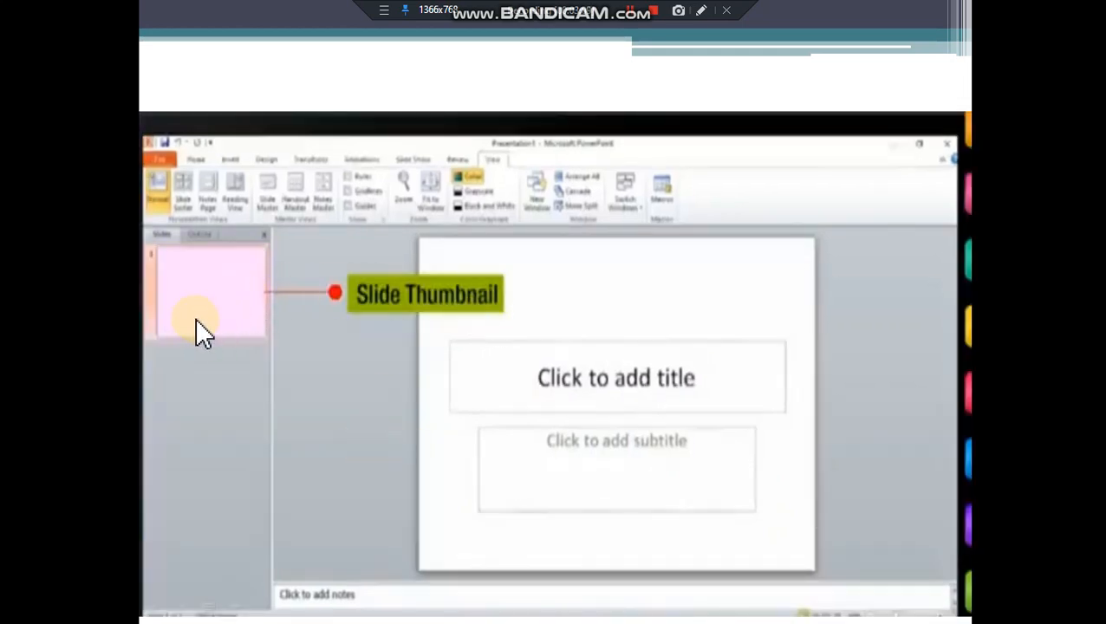
pyautogui.moveTo(211, 281)
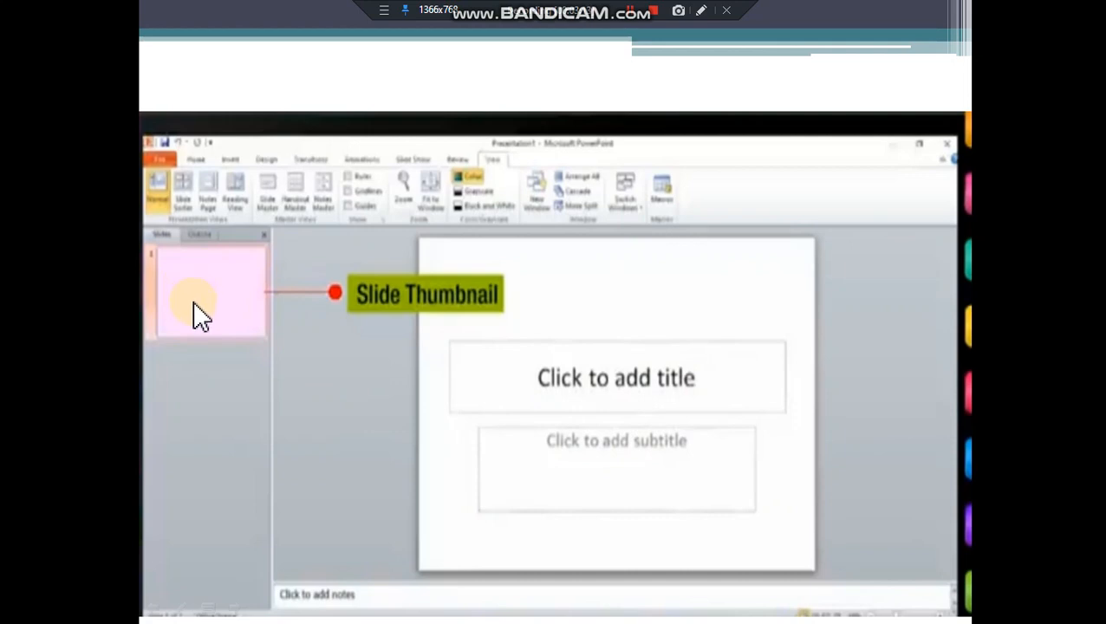
pyautogui.moveTo(227, 314)
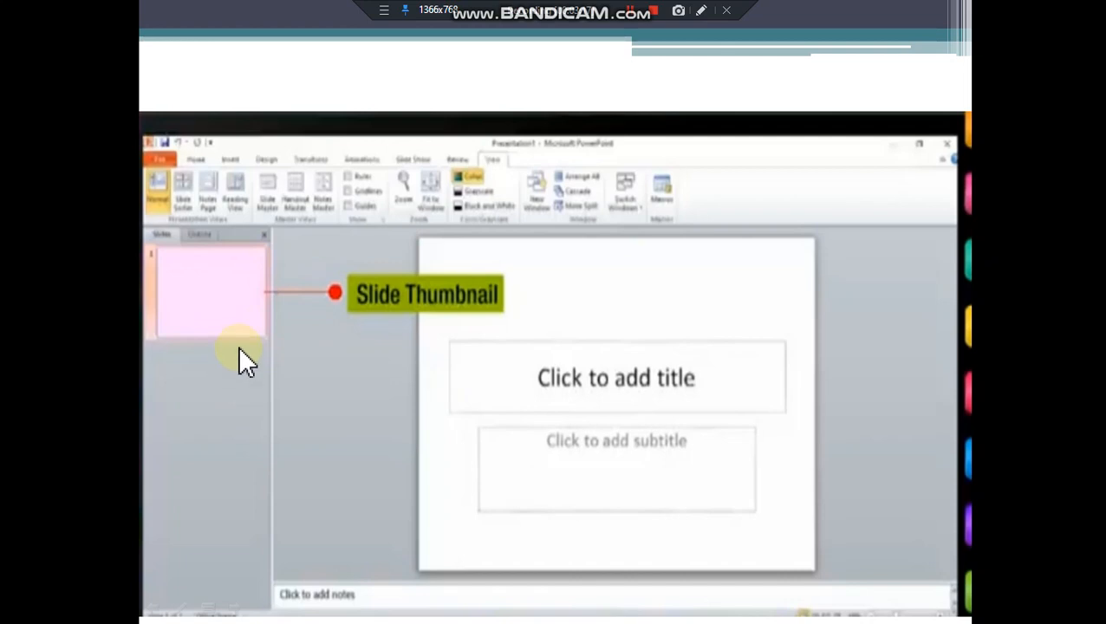
pyautogui.moveTo(217, 328)
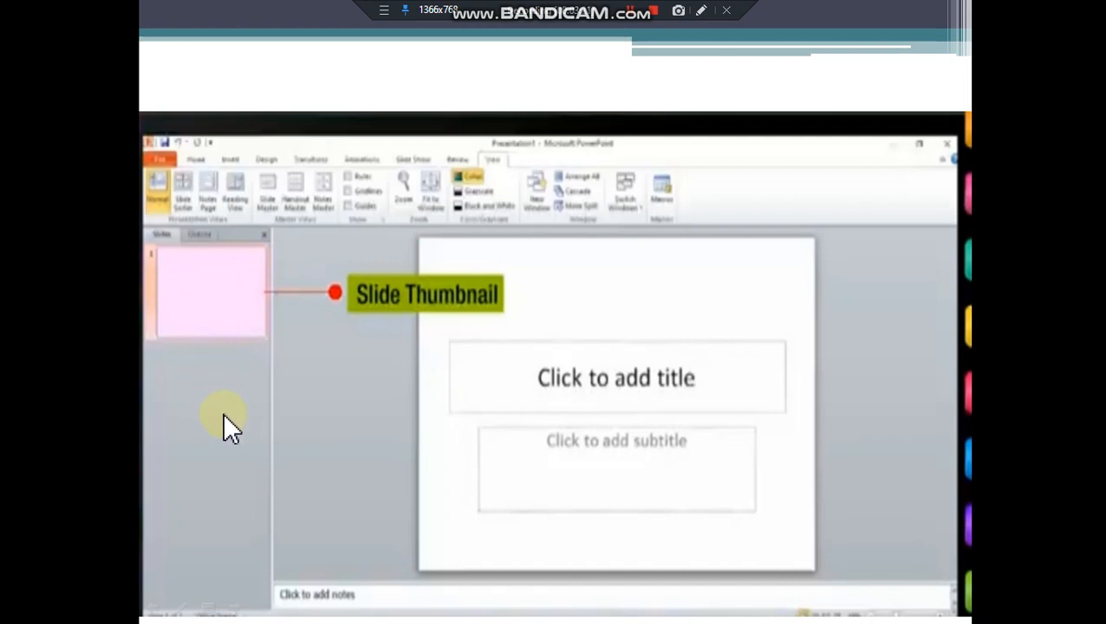
pyautogui.moveTo(191, 338)
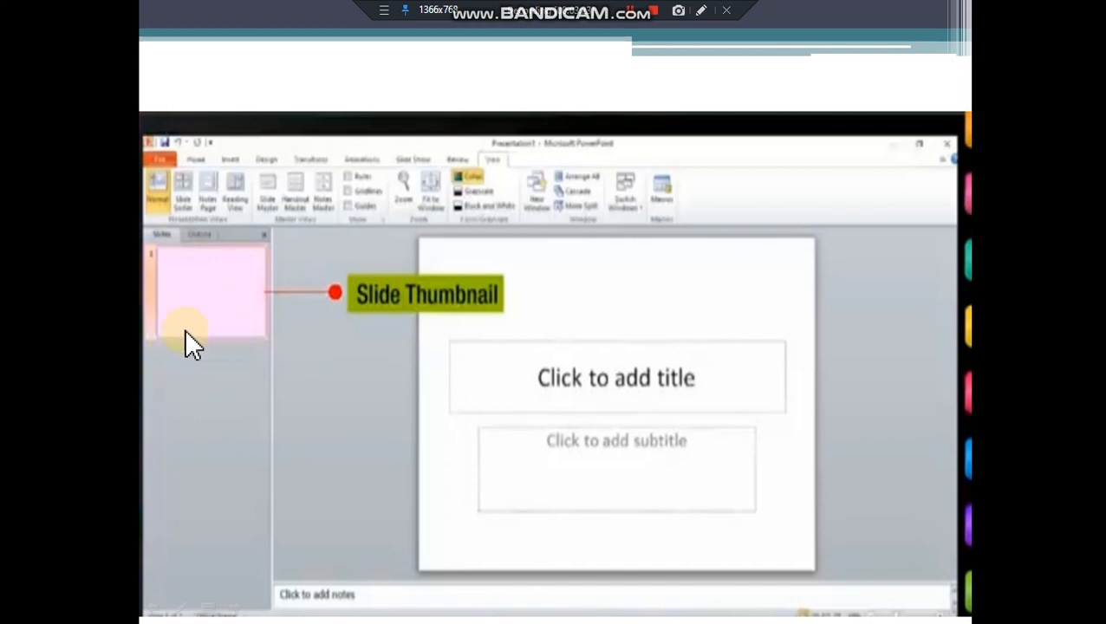
pyautogui.moveTo(200, 395)
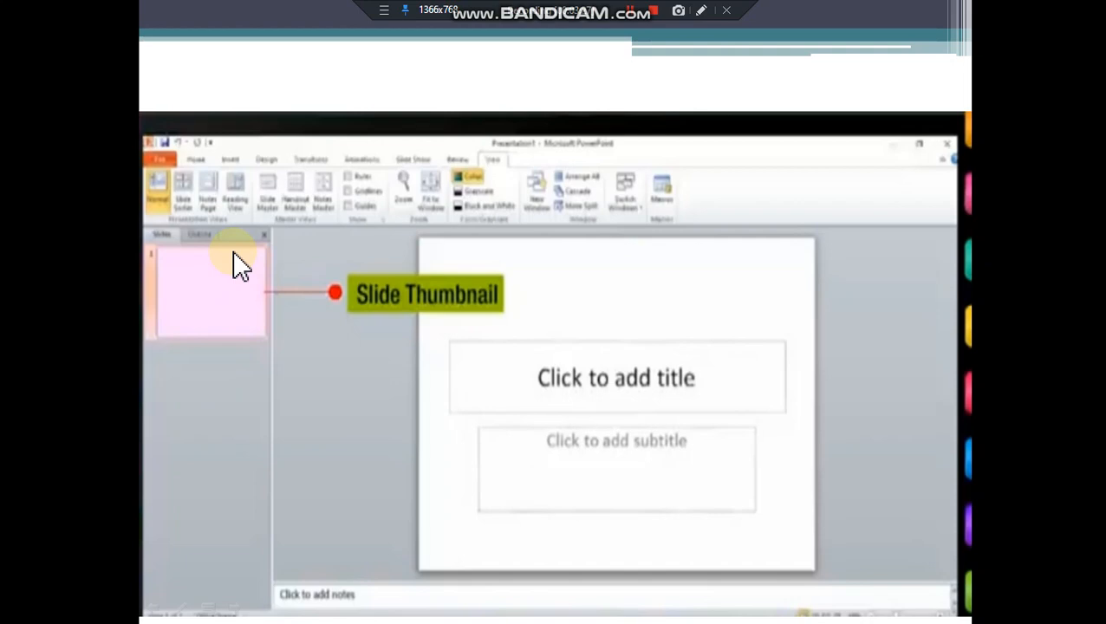
pyautogui.moveTo(211, 350)
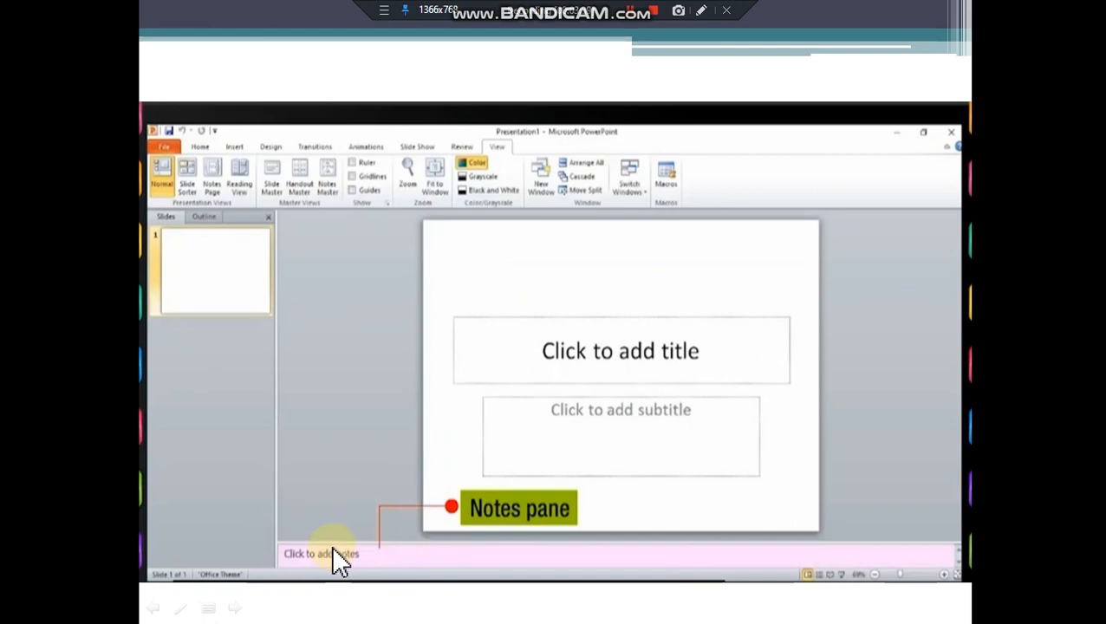
pyautogui.moveTo(376, 572)
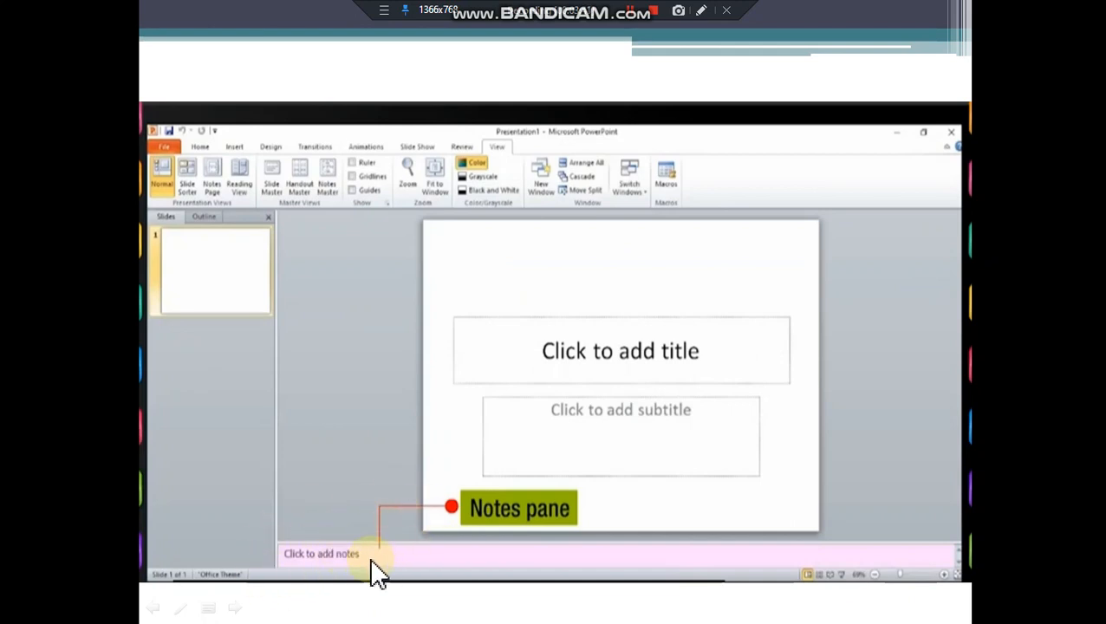
pyautogui.moveTo(403, 559)
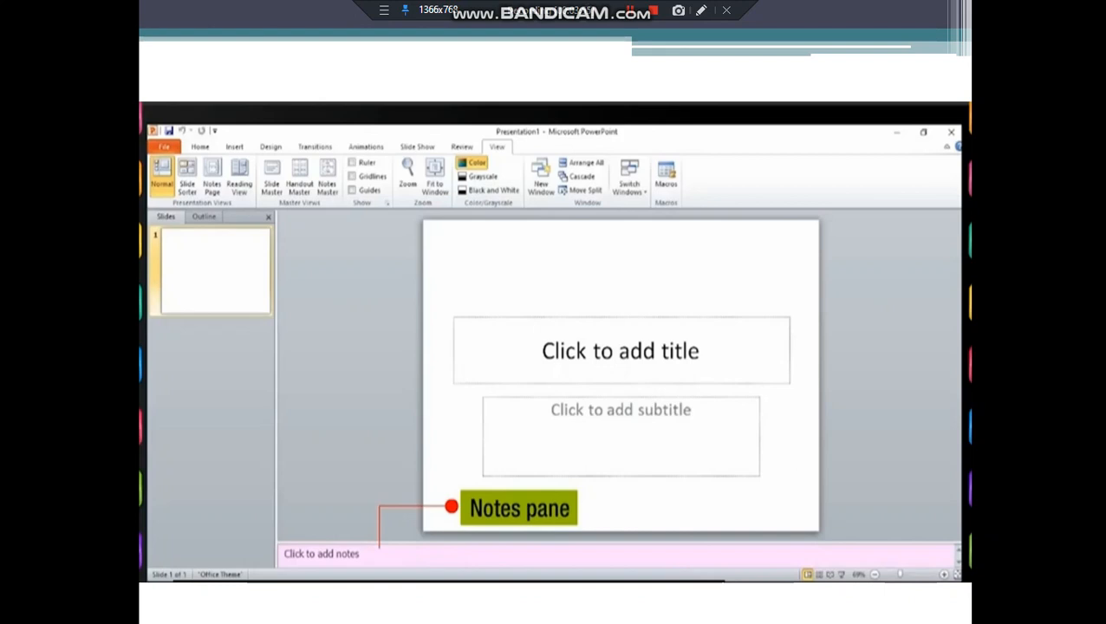
pyautogui.moveTo(867, 399)
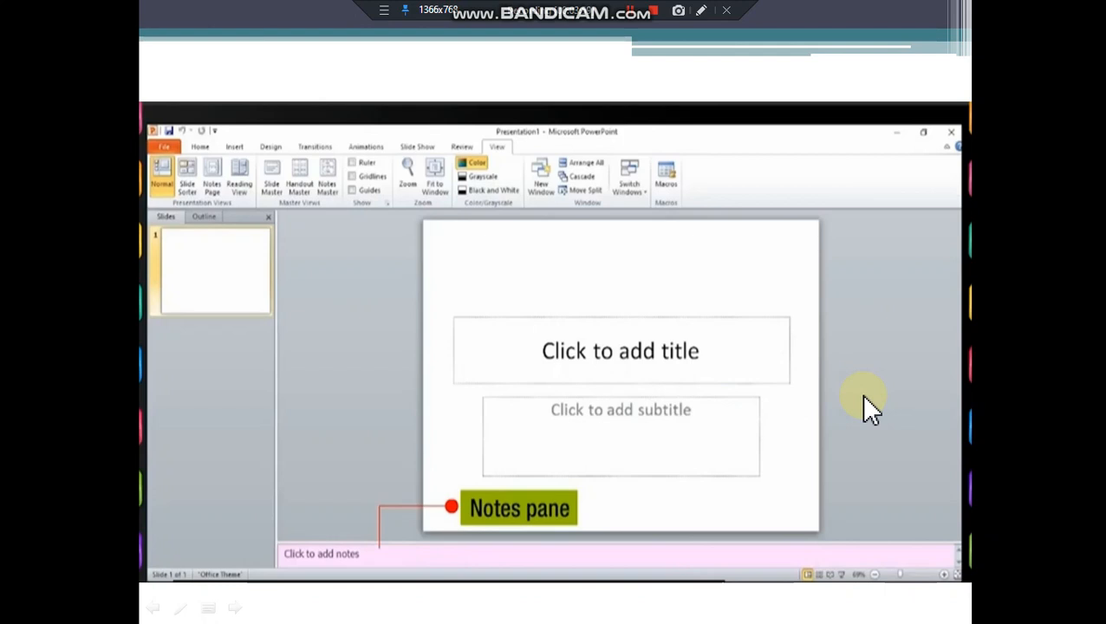
pyautogui.moveTo(437, 603)
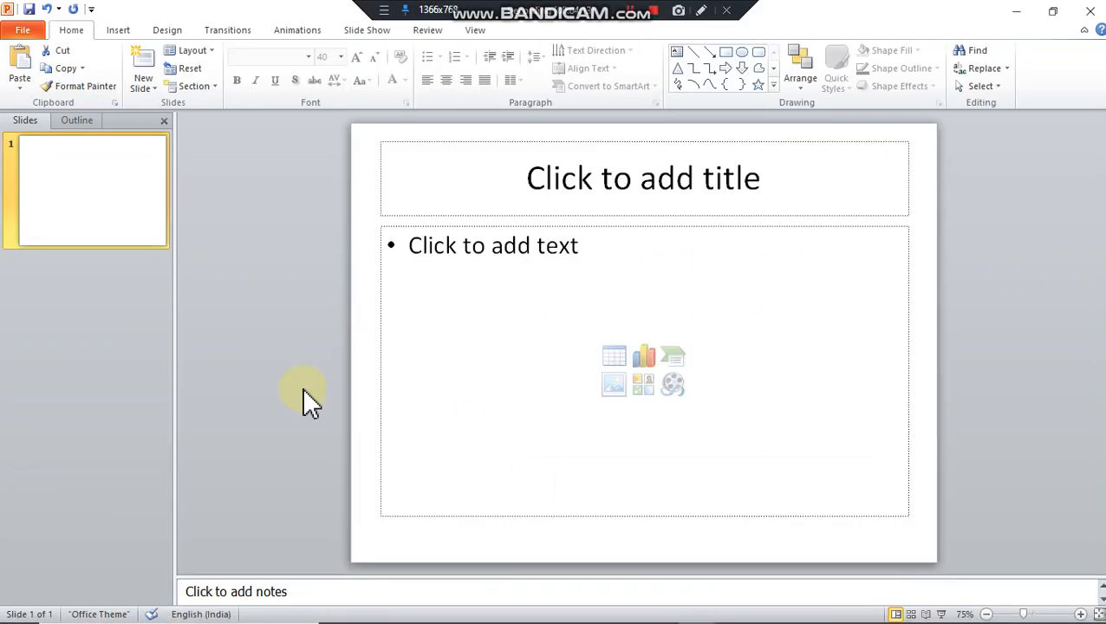
pyautogui.moveTo(207, 362)
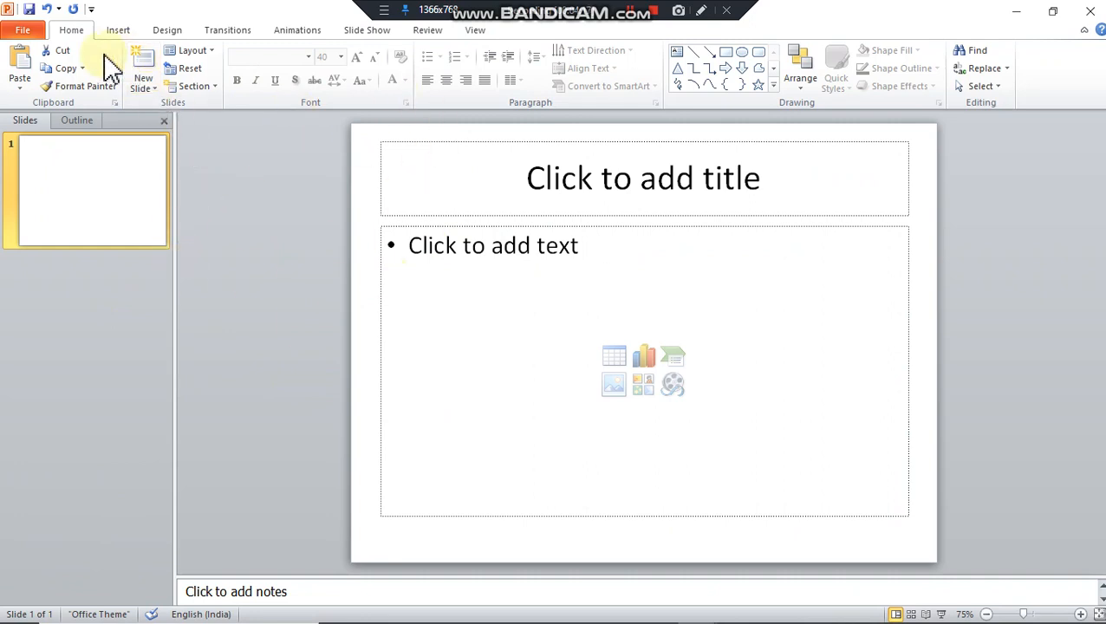
# Add a second slide using the Title and Content layout from the New Slide choices.
pyautogui.click(142, 83)
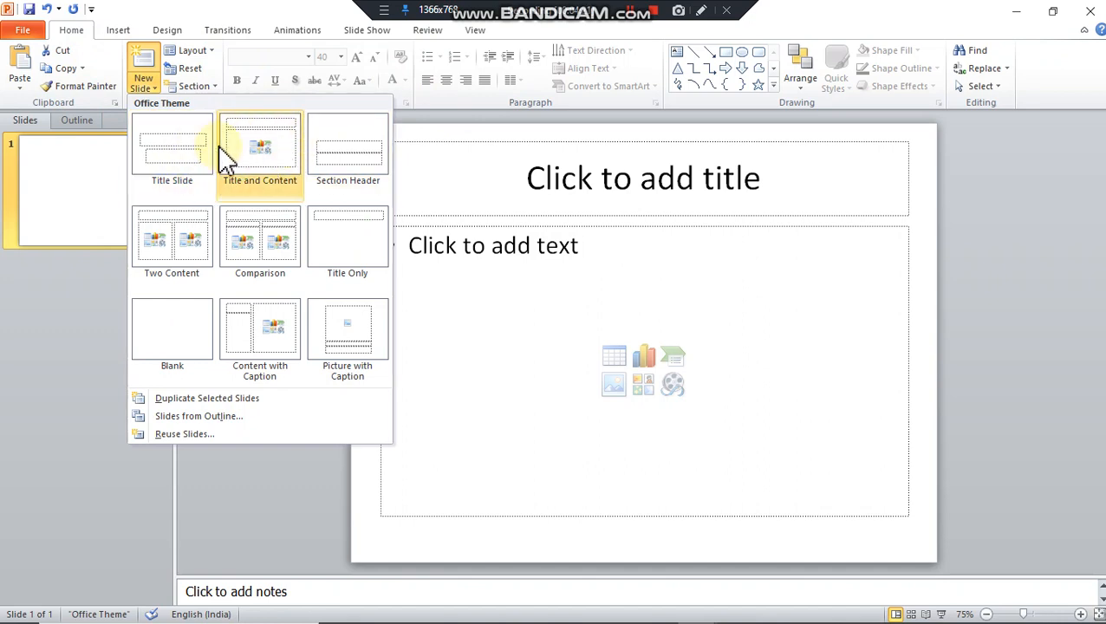
pyautogui.moveTo(257, 165)
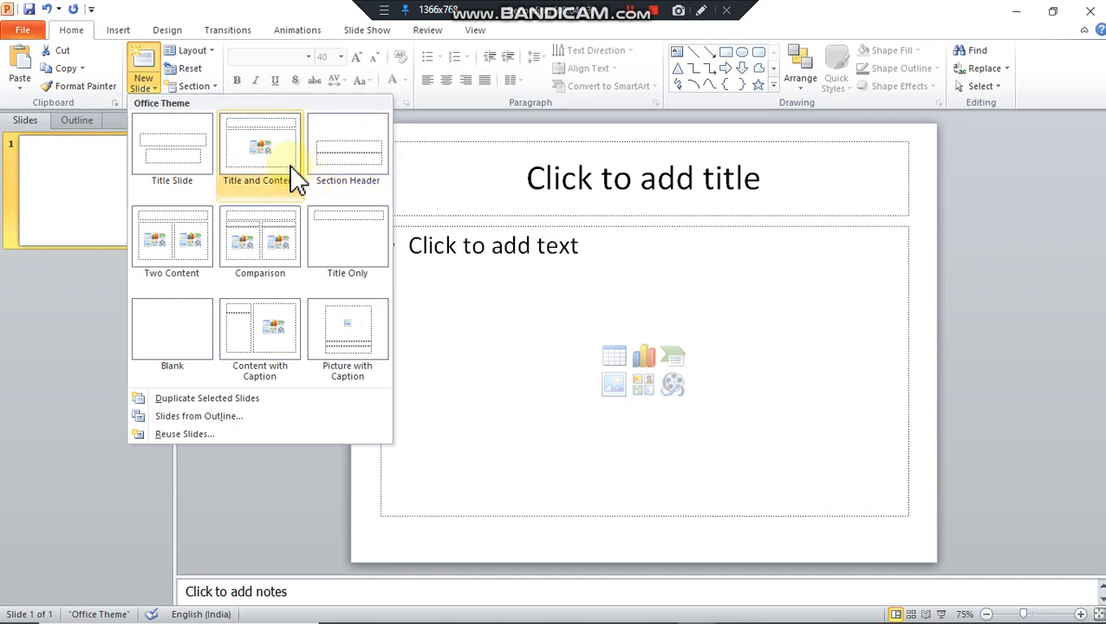
pyautogui.click(260, 142)
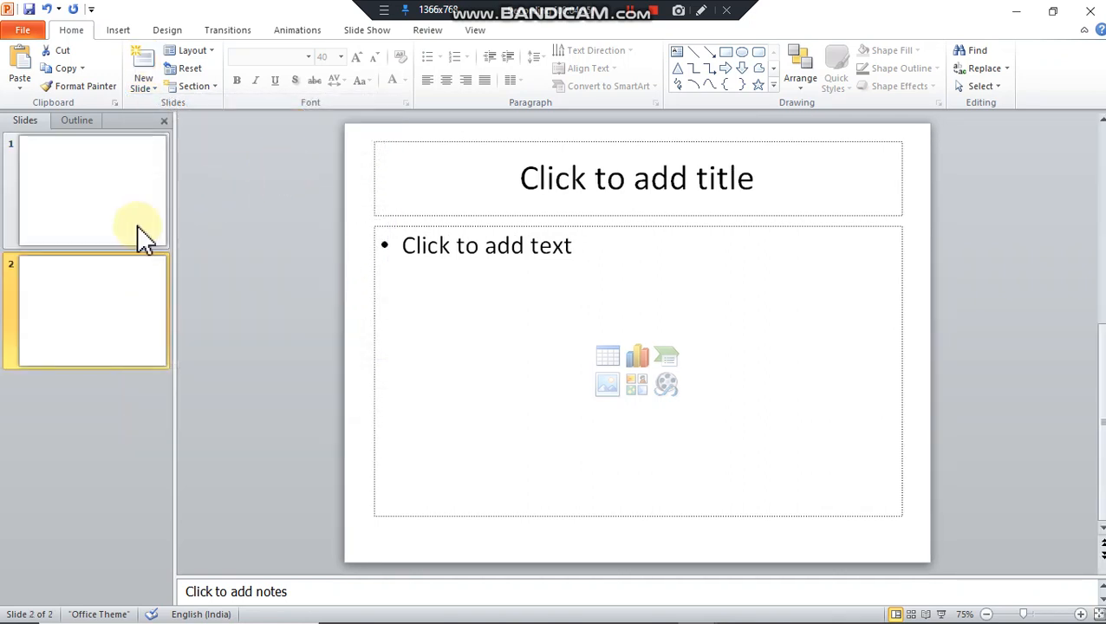
pyautogui.moveTo(191, 257)
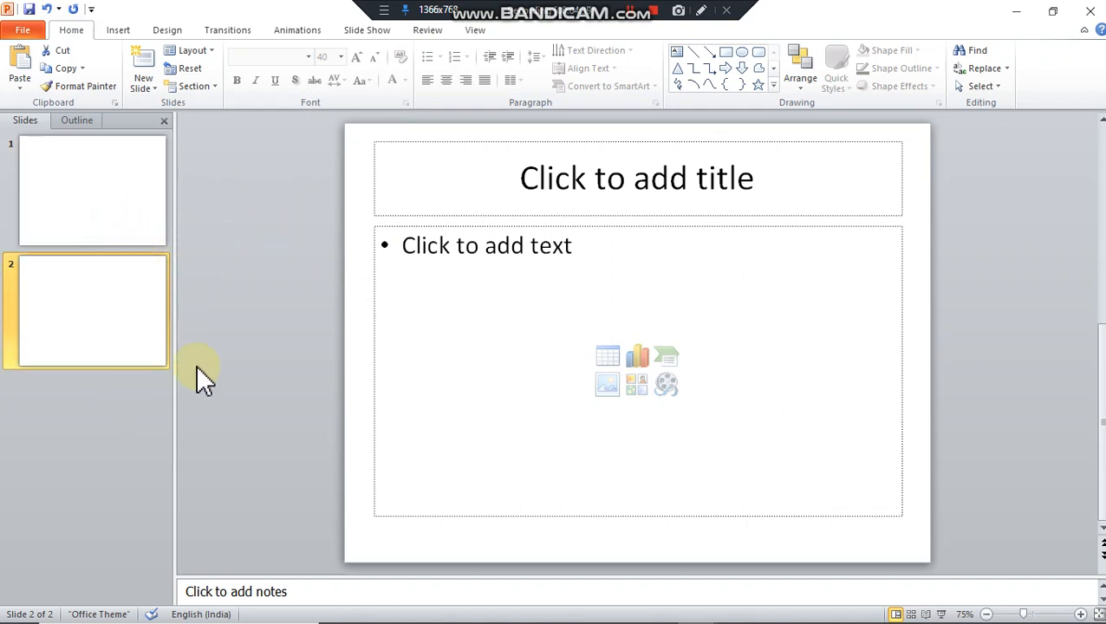
pyautogui.moveTo(303, 308)
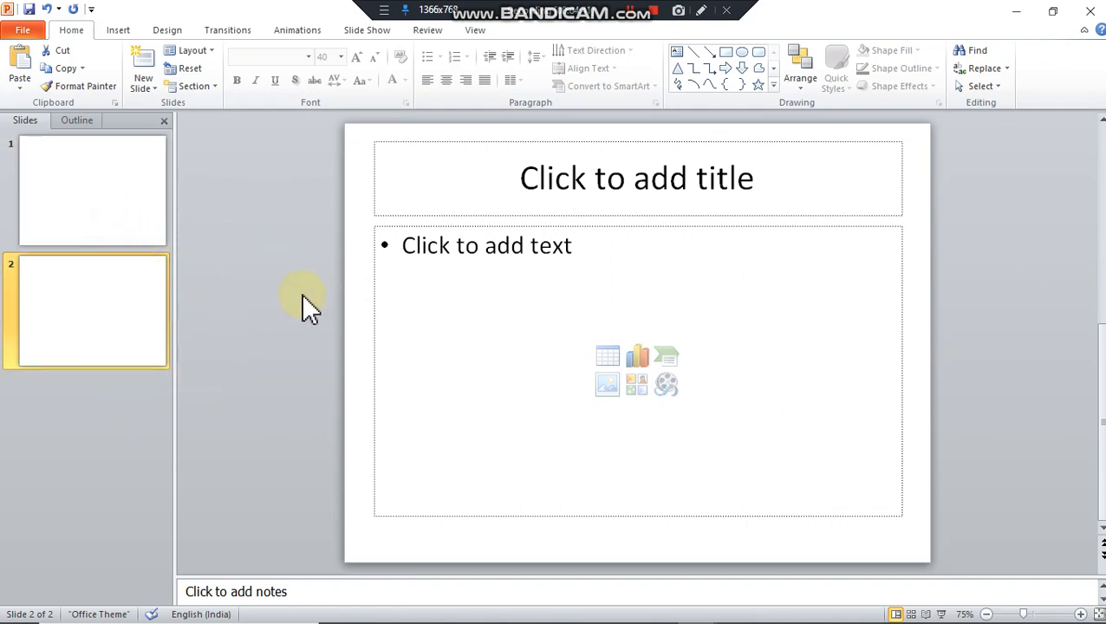
pyautogui.moveTo(371, 167)
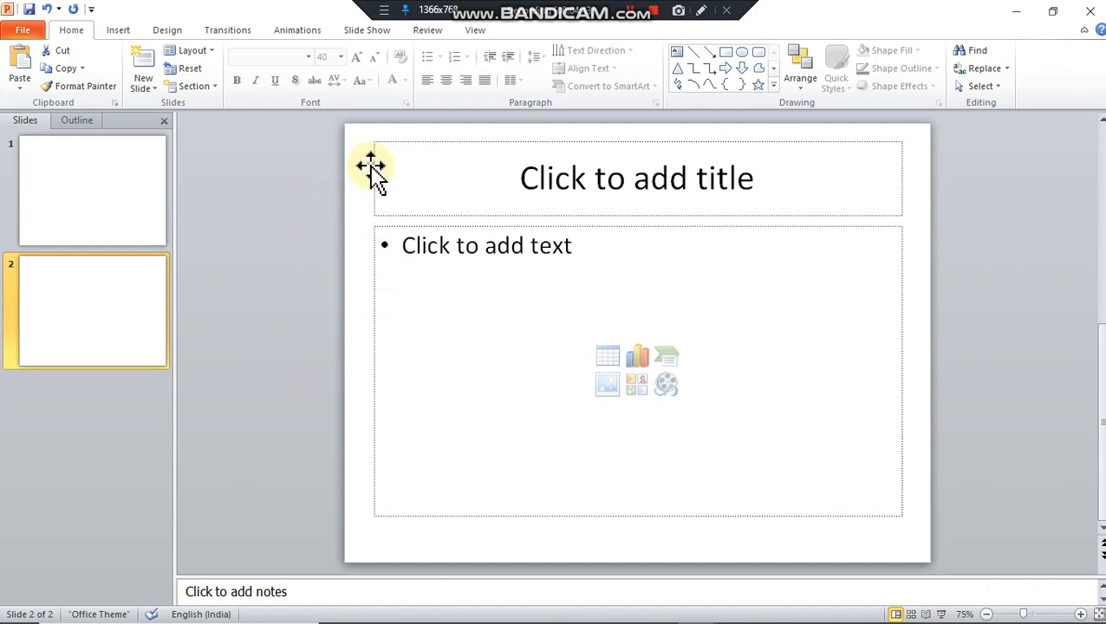
# Switch to the lecture deck and show its 'Editing Slides in a Presentation' slide.
pyautogui.click(368, 29)
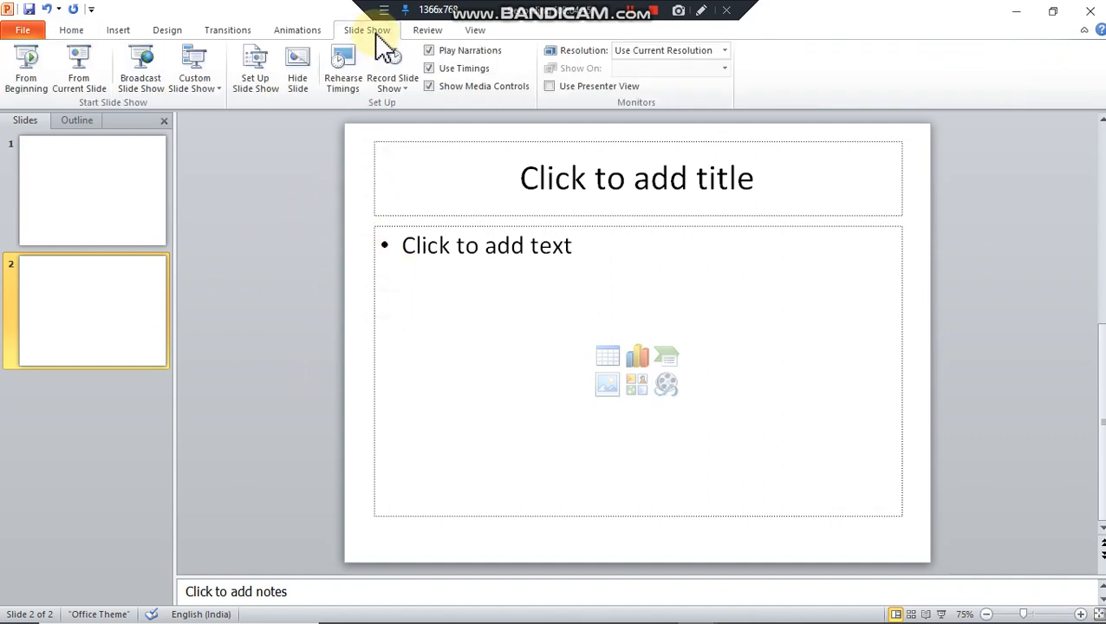
pyautogui.moveTo(173, 257)
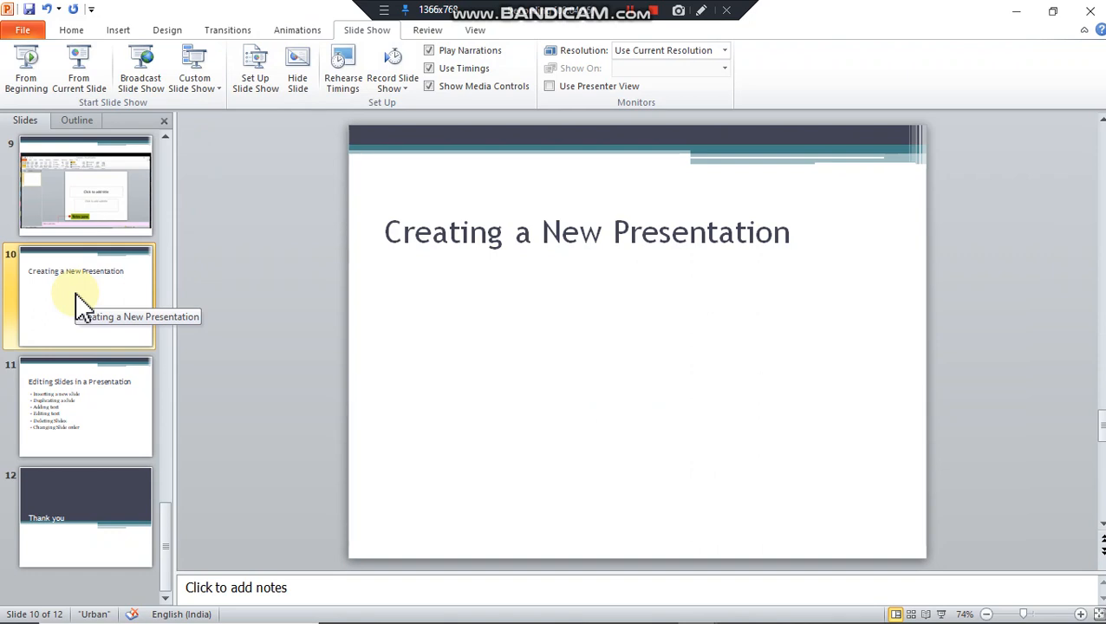
pyautogui.click(85, 406)
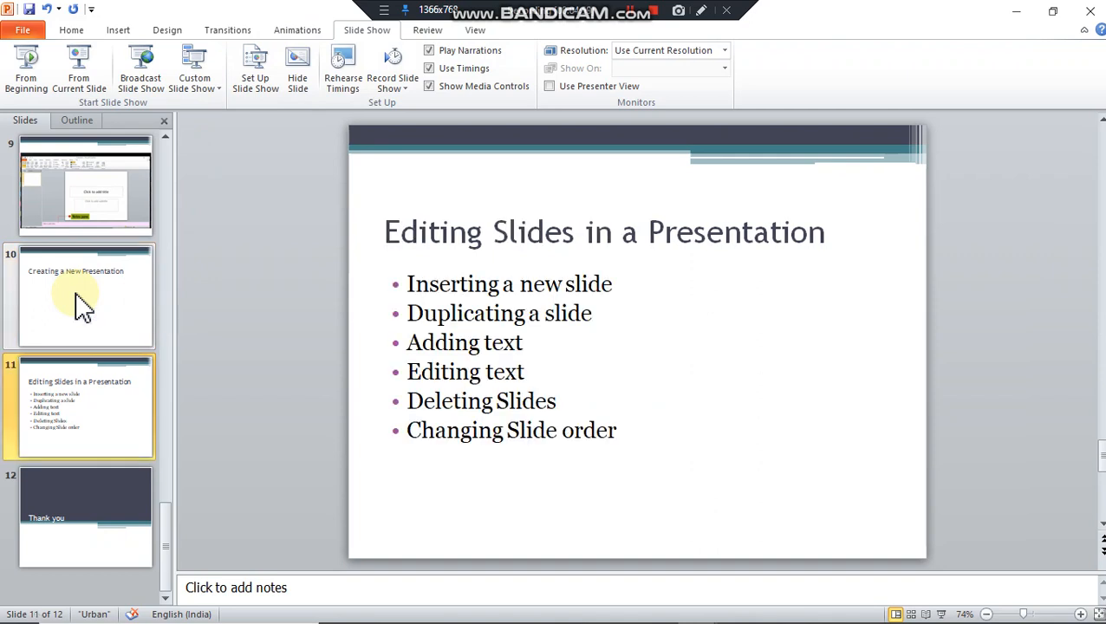
pyautogui.moveTo(135, 268)
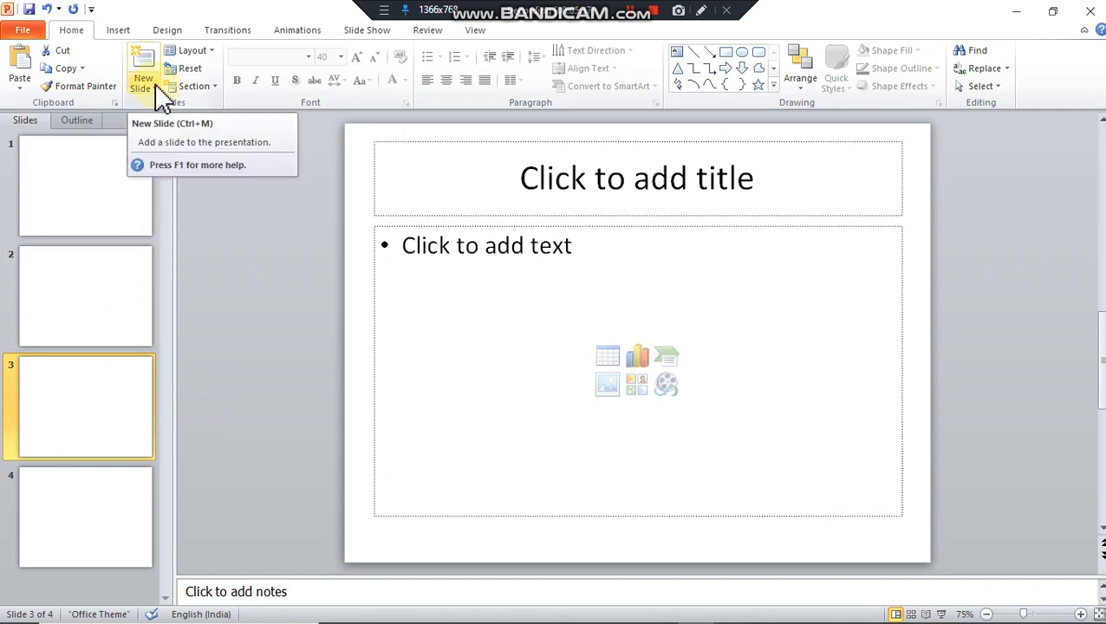
# Add another title-and-content slide to reach four slides, then show the design themes.
pyautogui.click(138, 84)
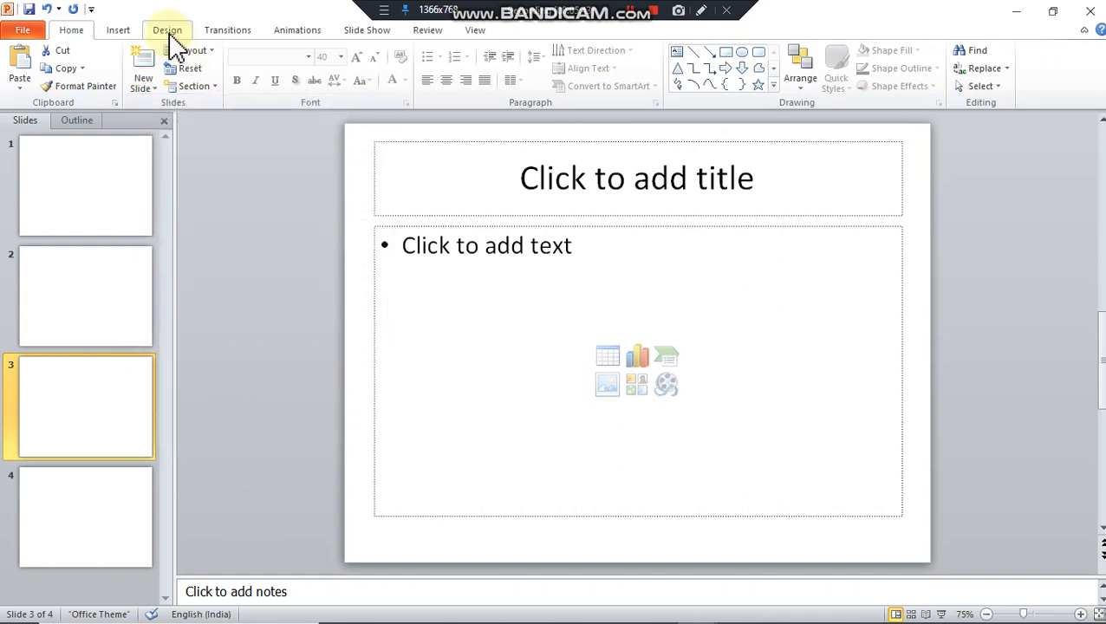
pyautogui.click(167, 29)
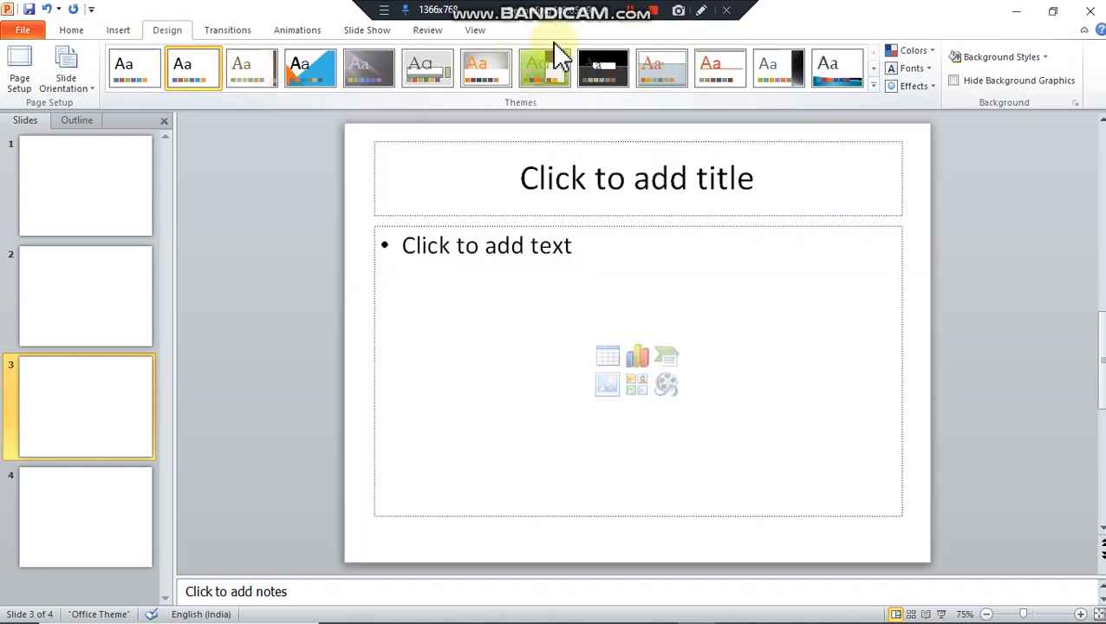
# Try a couple of themes and apply the grey Aspect theme to the practice slides.
pyautogui.click(308, 67)
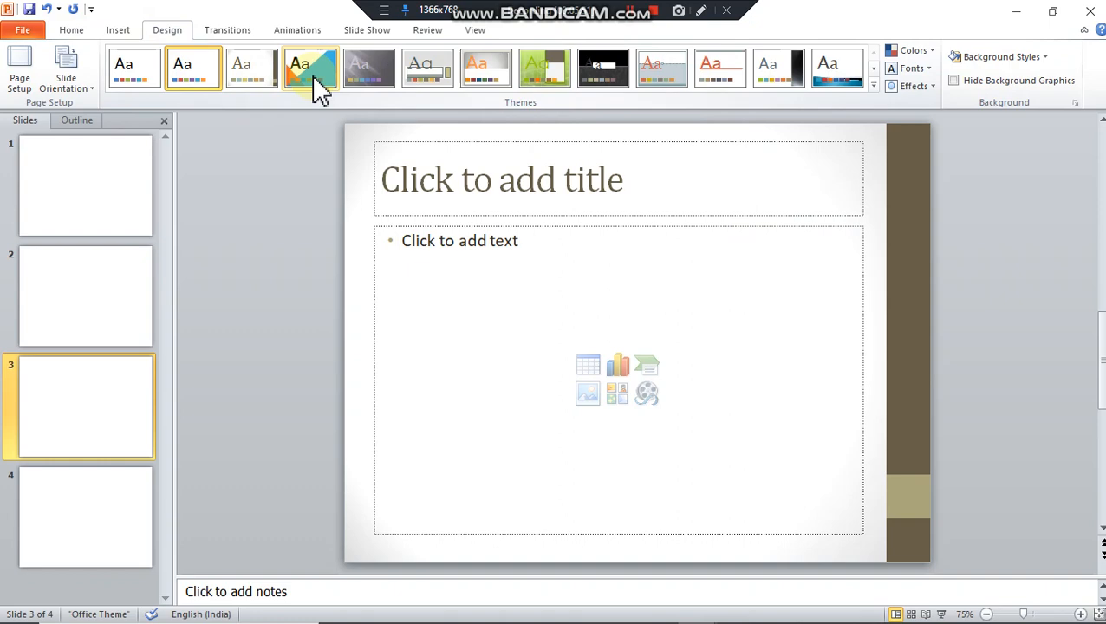
pyautogui.click(486, 66)
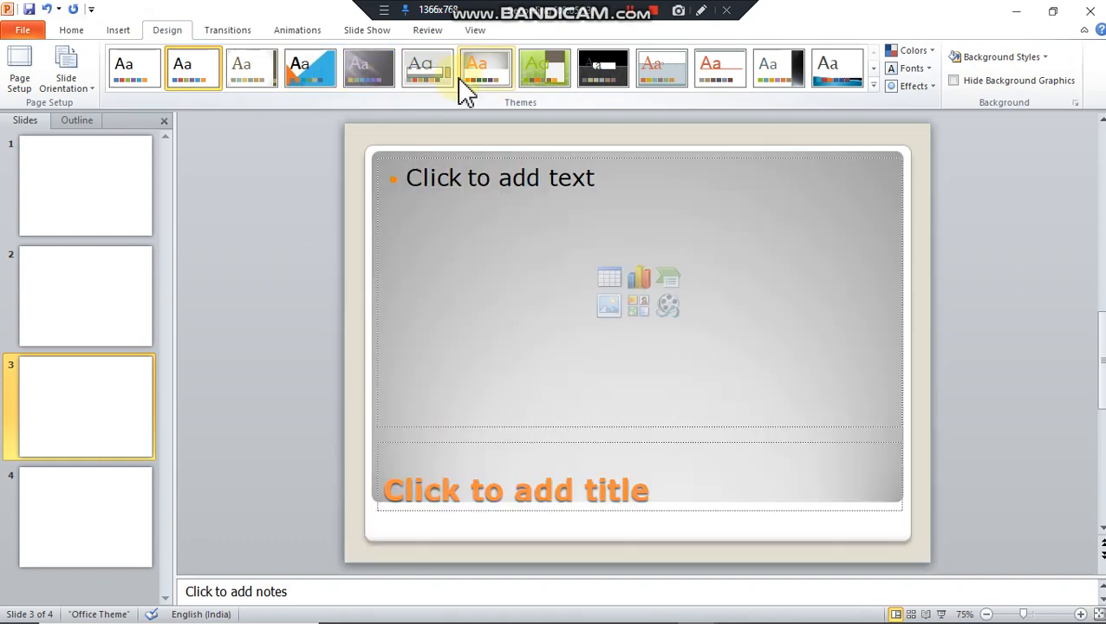
pyautogui.click(663, 68)
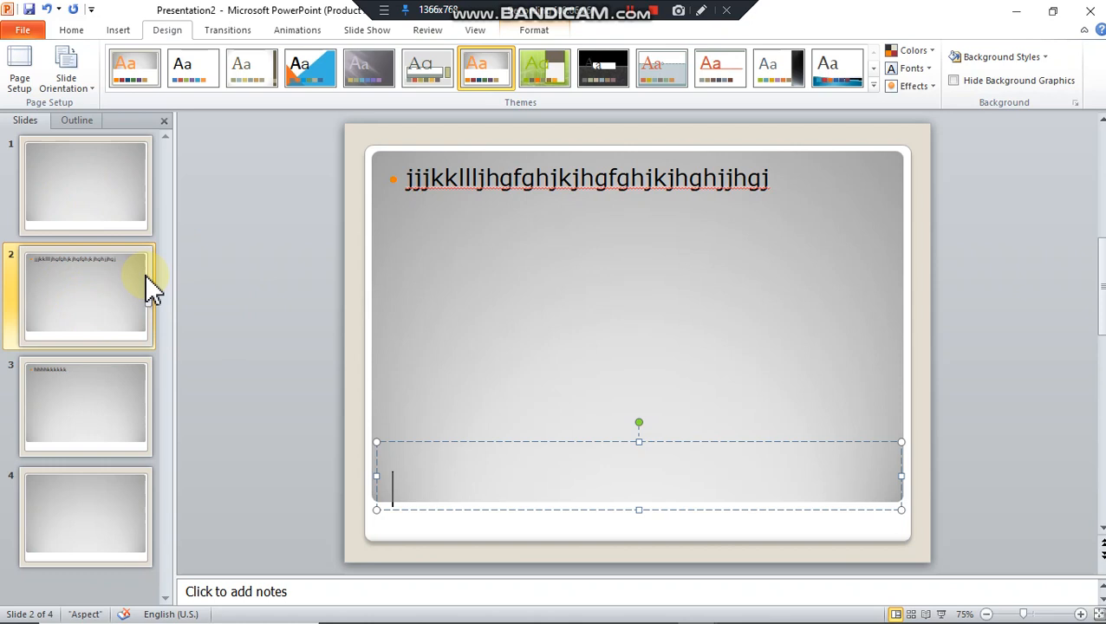
# Duplicate slide 2 twice to reach six slides, then return to the blank first slide.
pyautogui.click(71, 30)
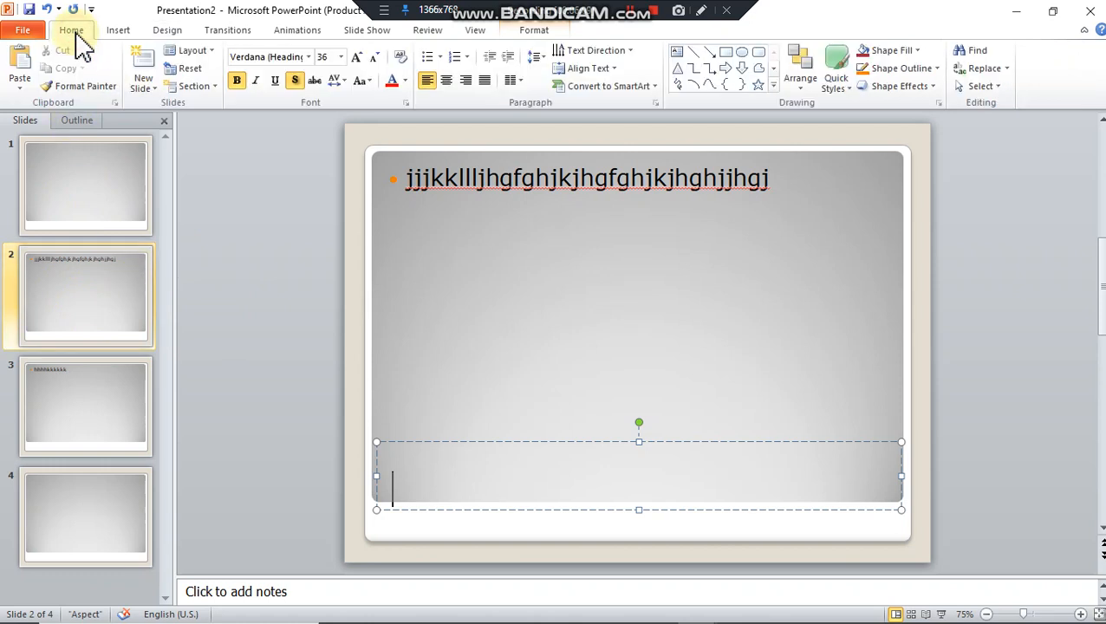
pyautogui.moveTo(83, 303)
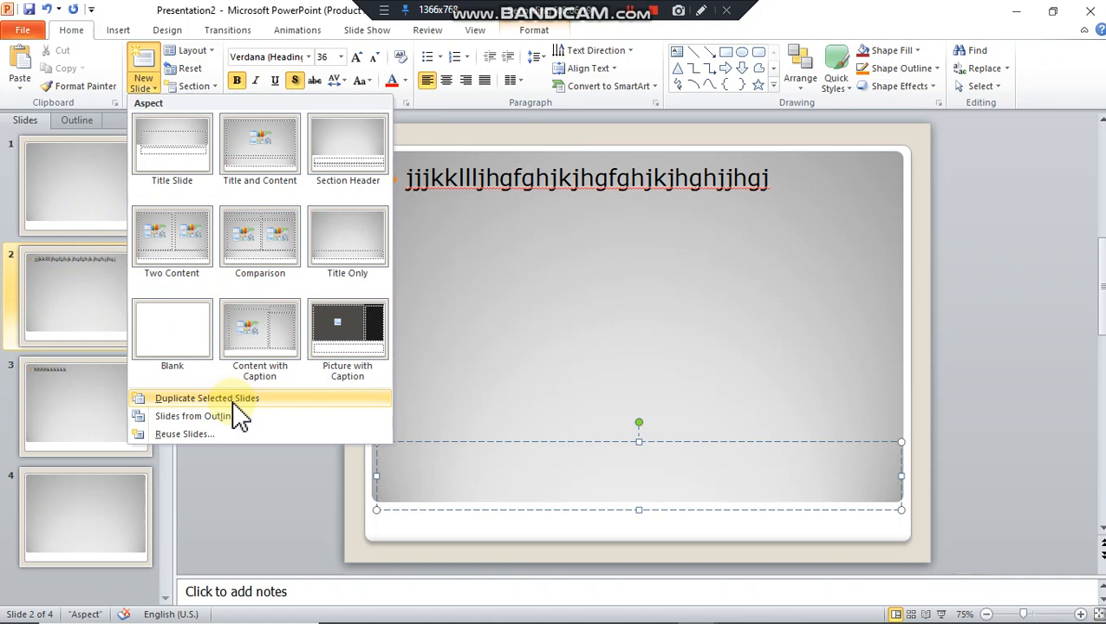
pyautogui.click(208, 397)
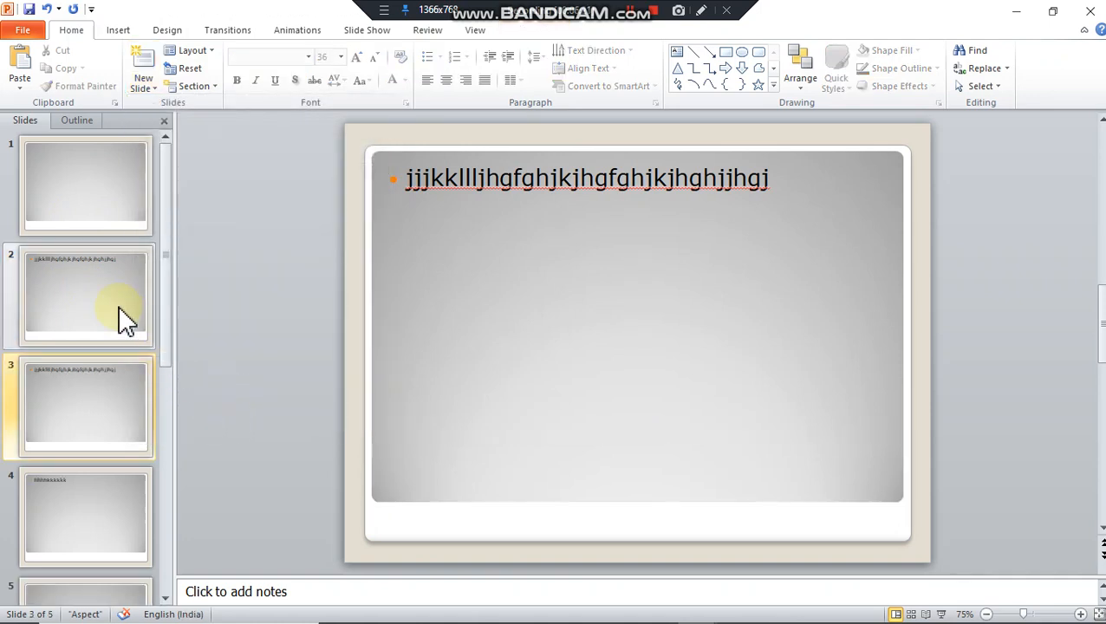
pyautogui.click(85, 297)
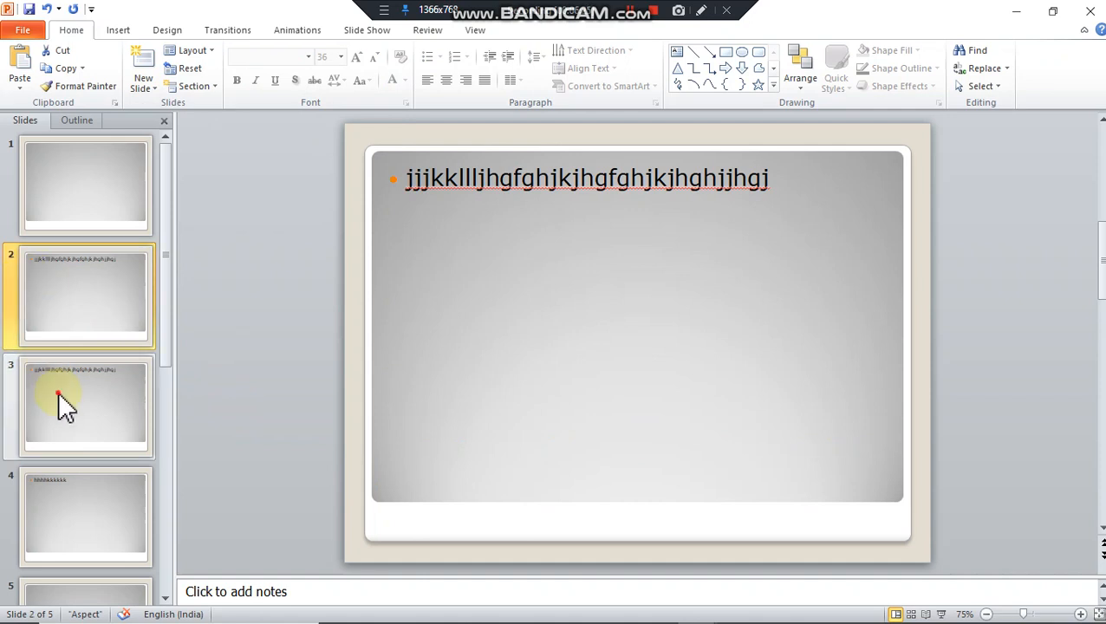
pyautogui.click(113, 295)
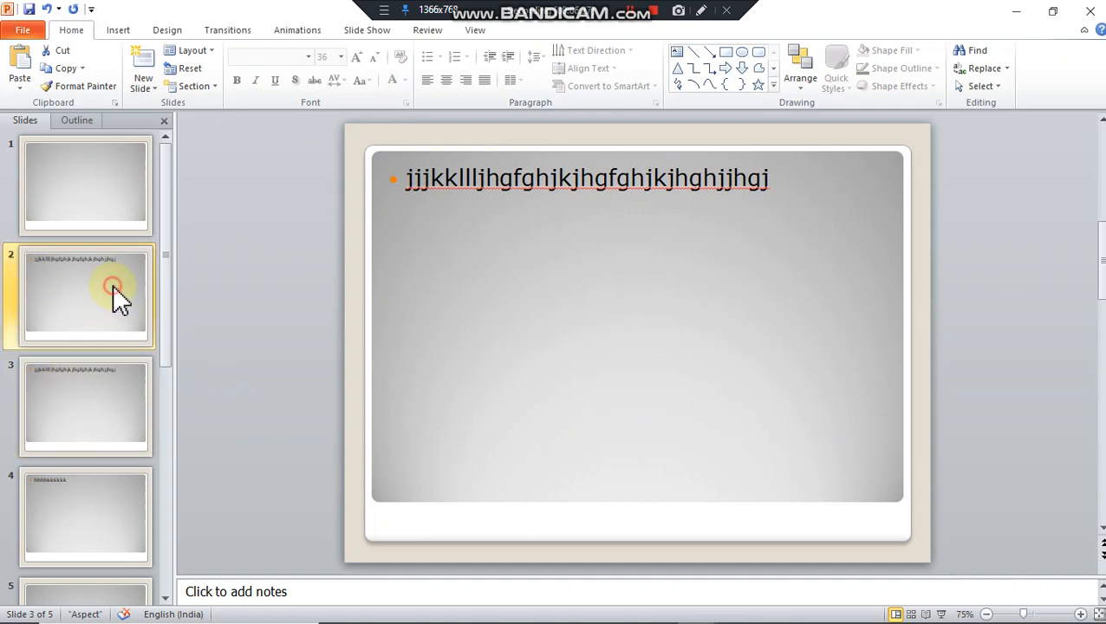
pyautogui.rightClick(87, 286)
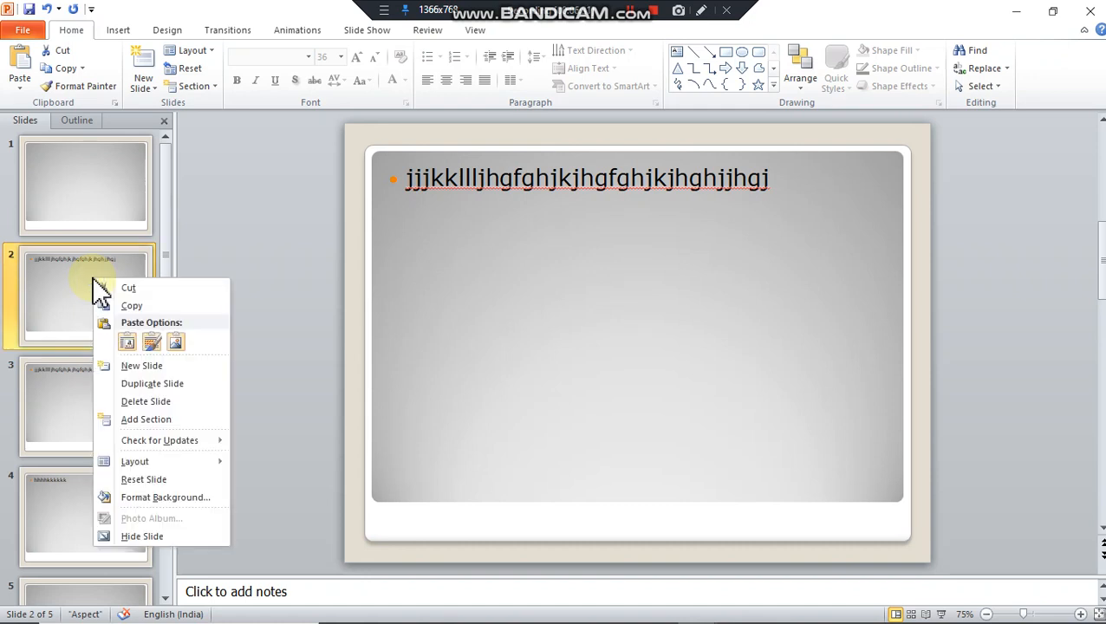
pyautogui.moveTo(193, 390)
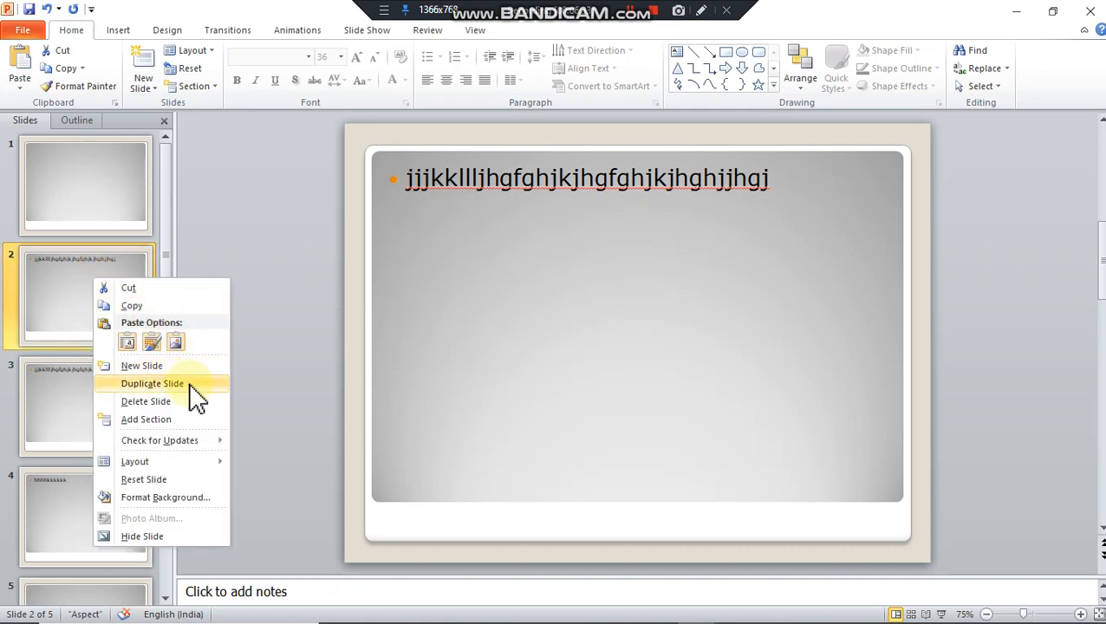
pyautogui.click(153, 383)
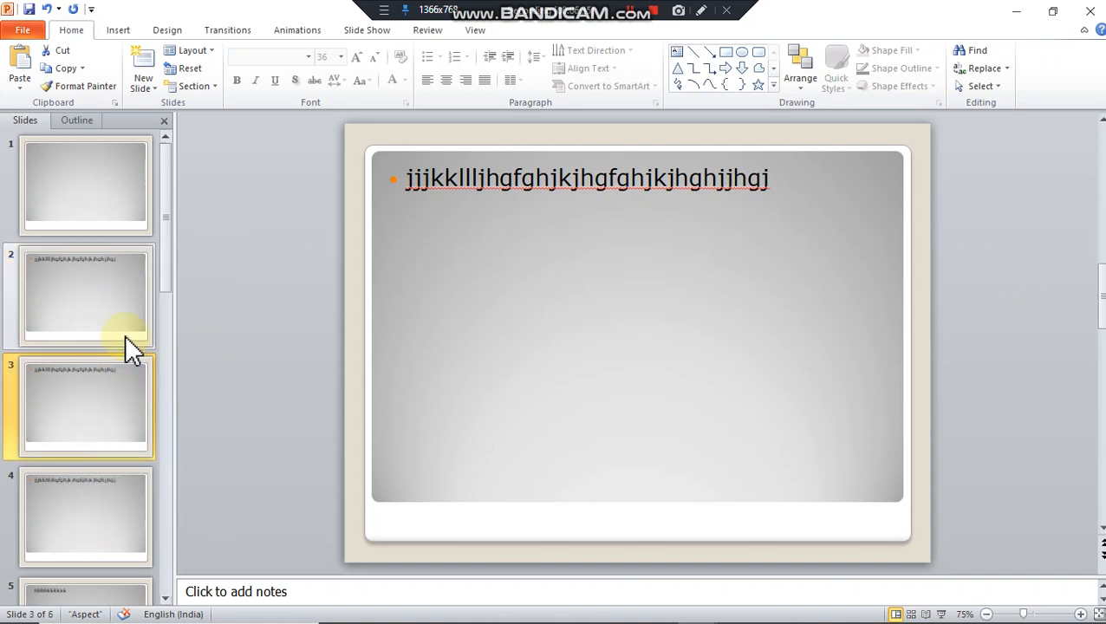
pyautogui.moveTo(139, 313)
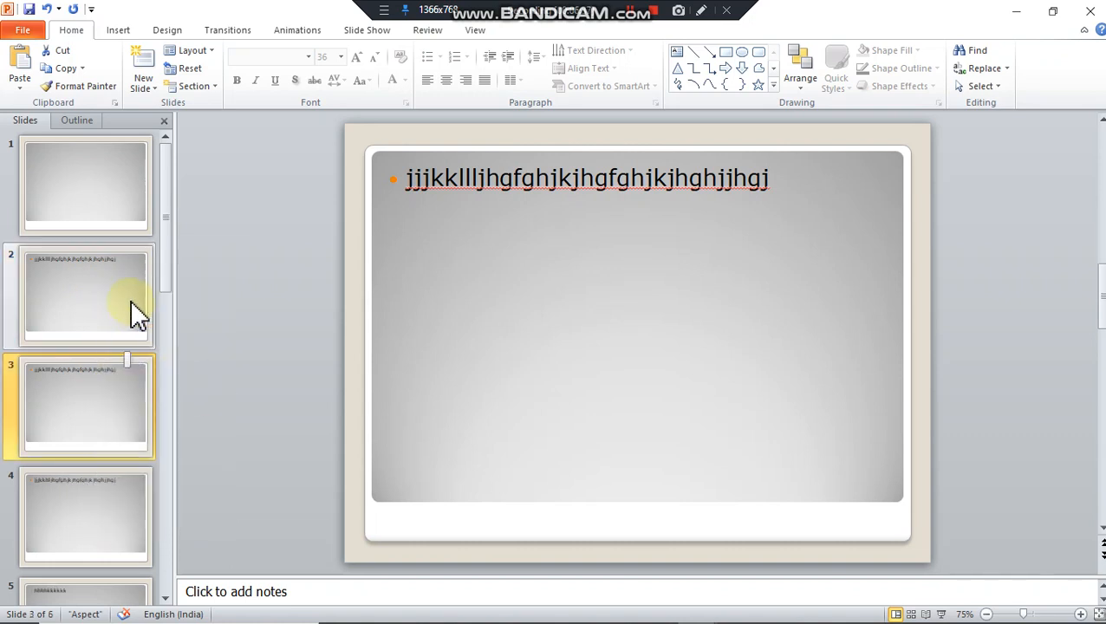
pyautogui.click(85, 187)
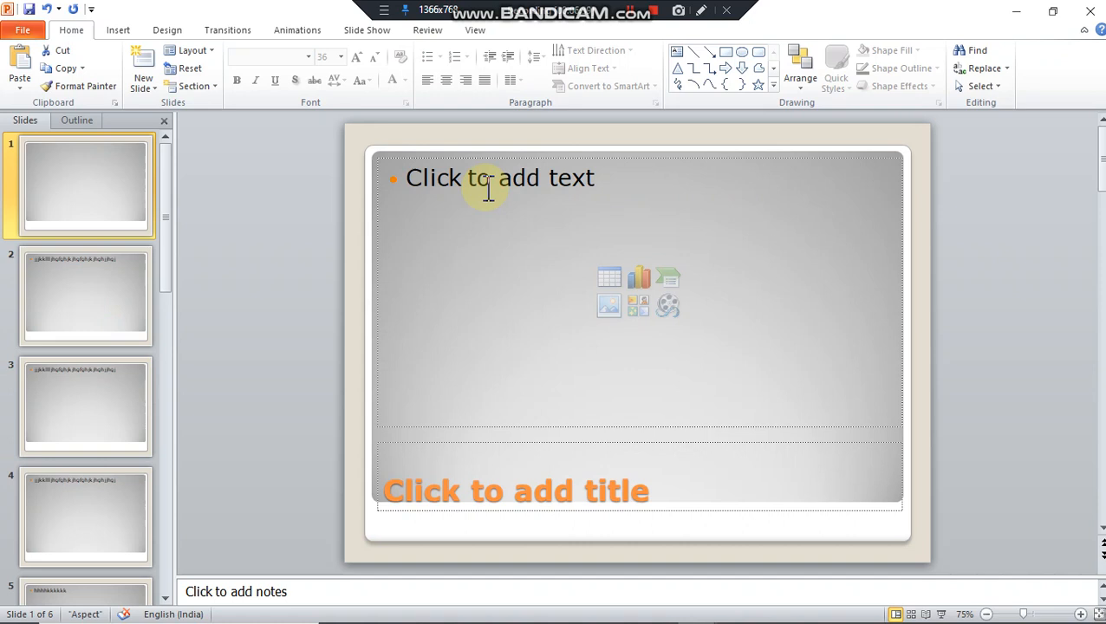
pyautogui.moveTo(579, 177)
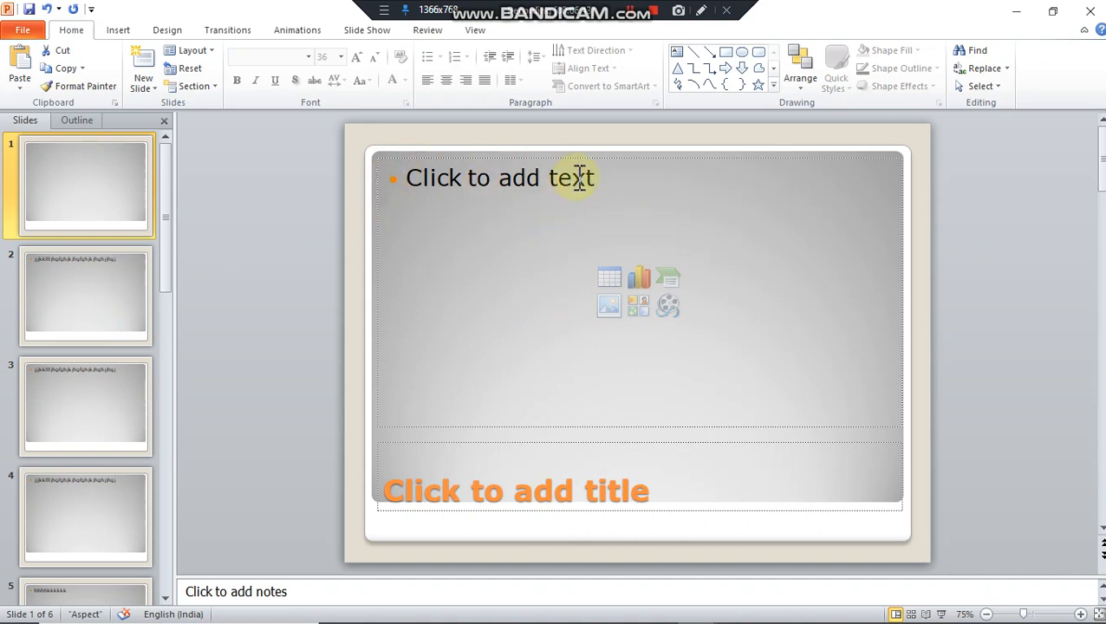
pyautogui.moveTo(642, 430)
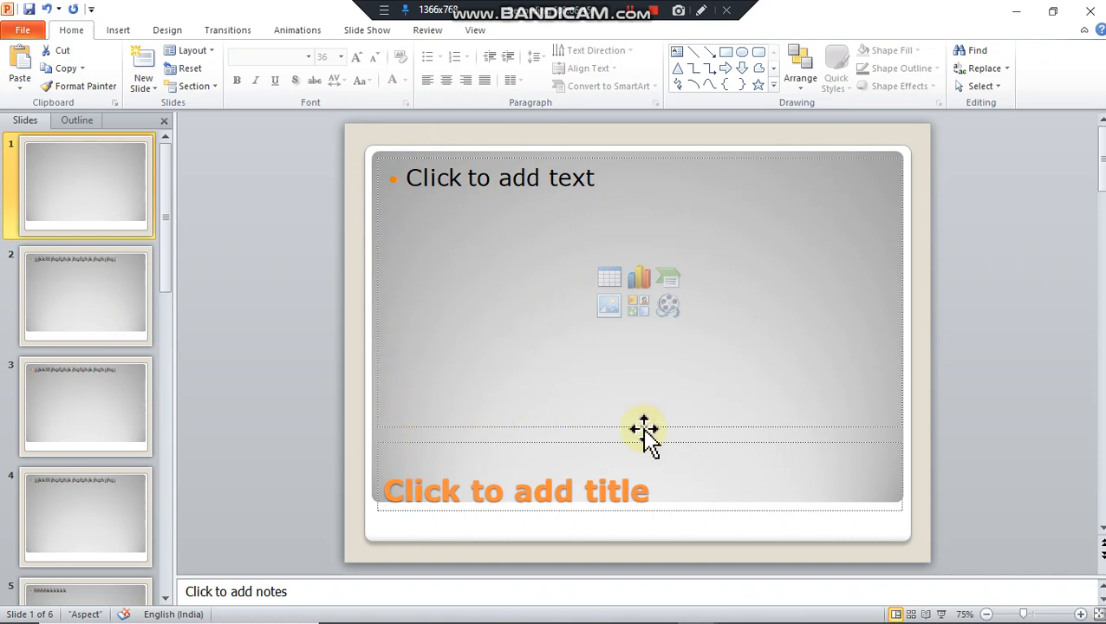
pyautogui.moveTo(381, 198)
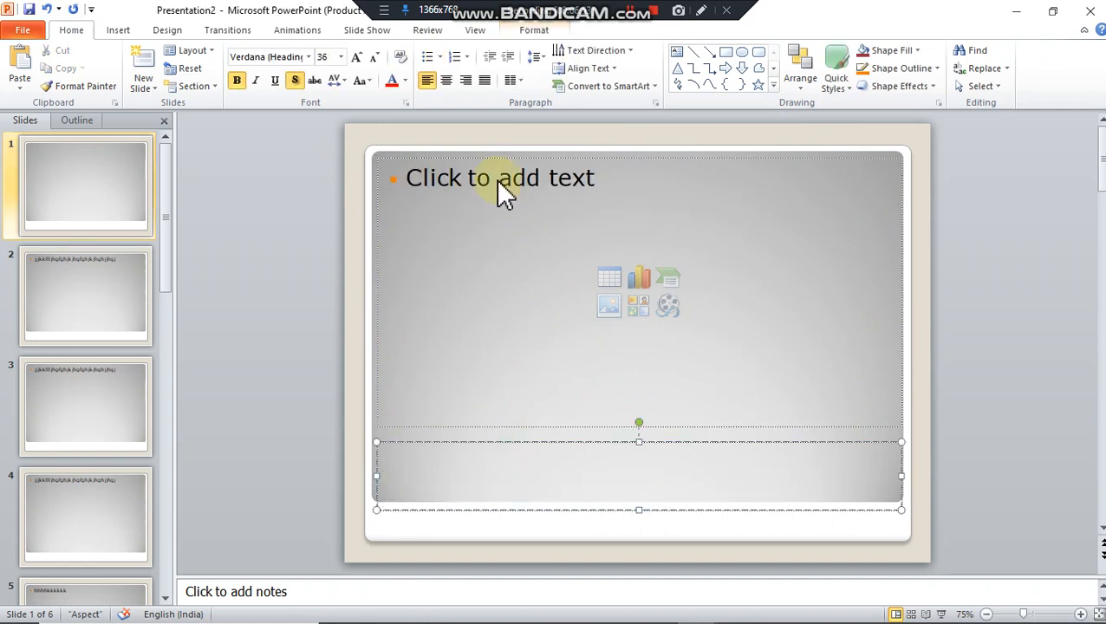
# Enter the bullet text 'Ms powerpoint' in slide 1's content placeholder, leaving the title empty.
pyautogui.click(499, 177)
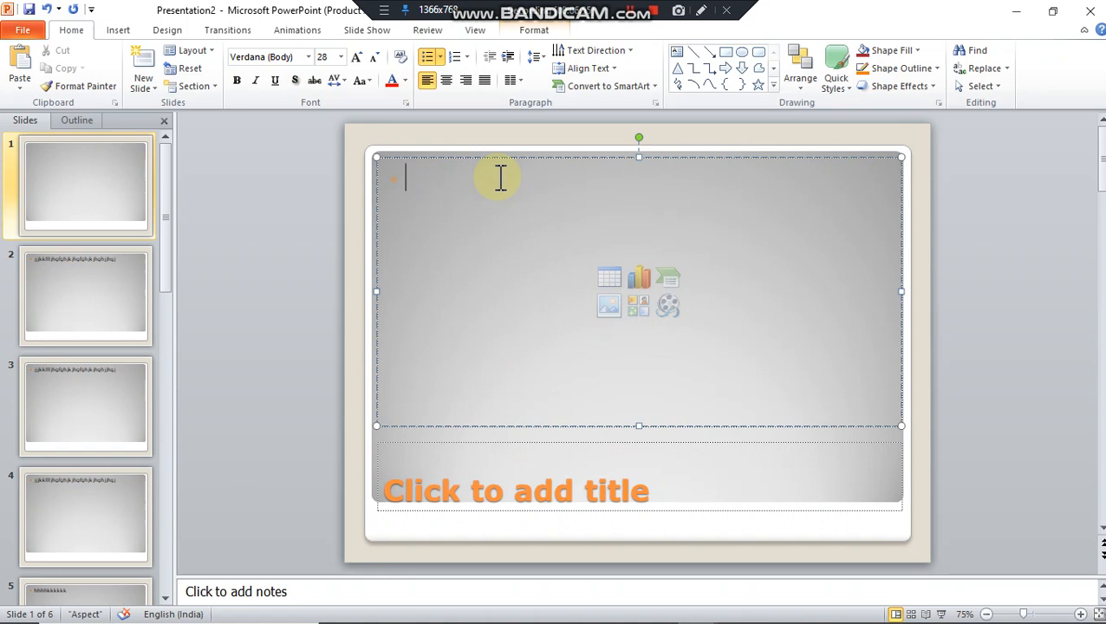
pyautogui.write('Ms powerpoint')
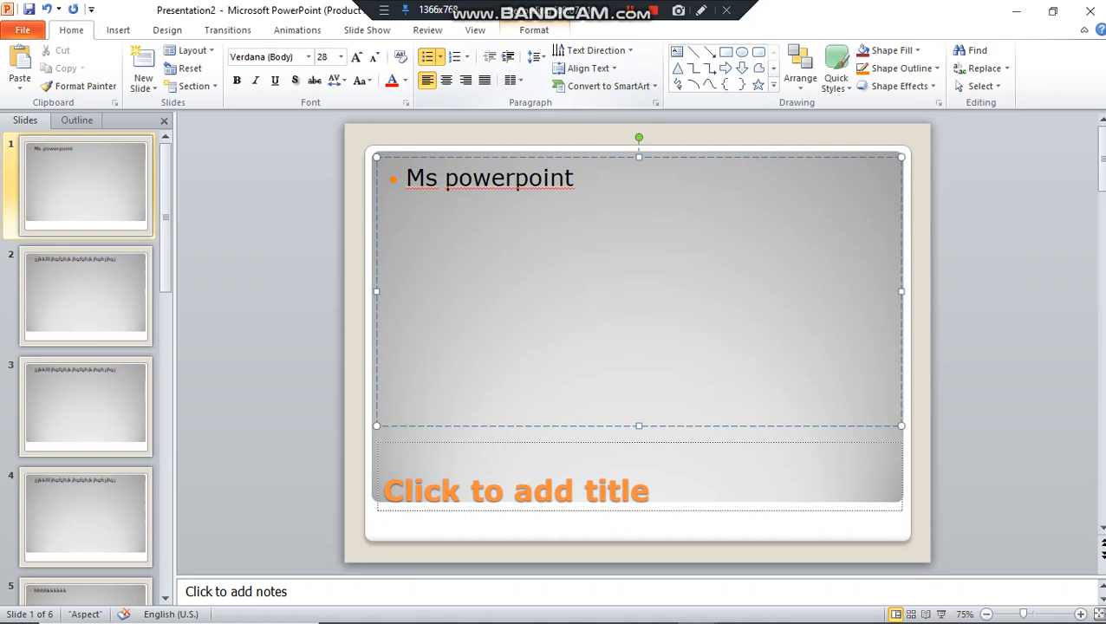
pyautogui.moveTo(43, 122)
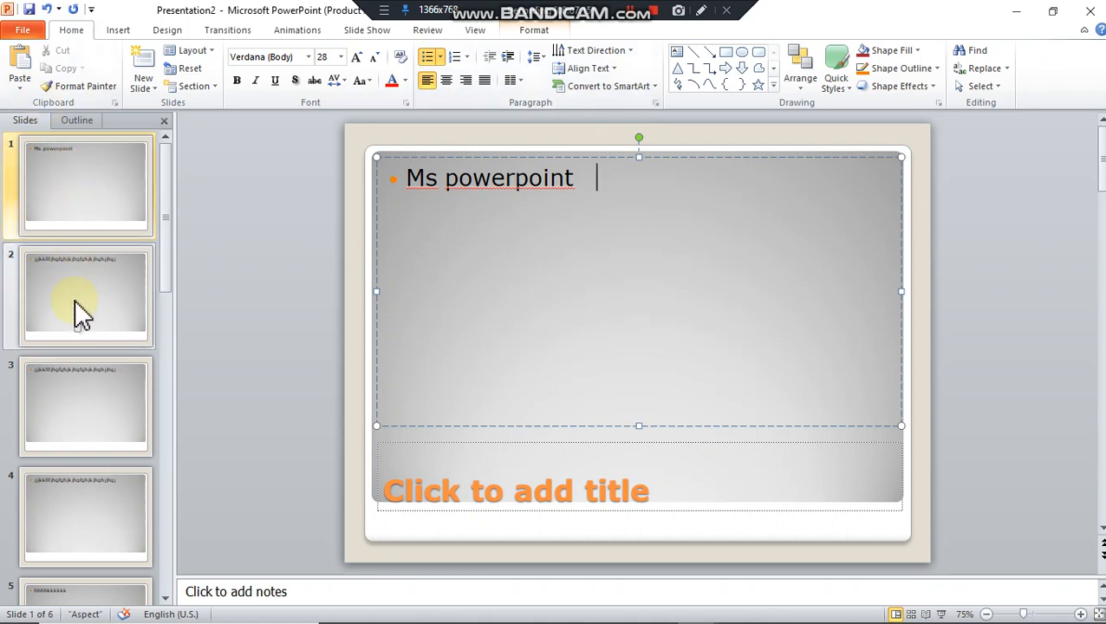
# Delete slide 2 via its right-click menu, then delete the 'Ms powerpoint' slide, leaving four slides.
pyautogui.click(85, 187)
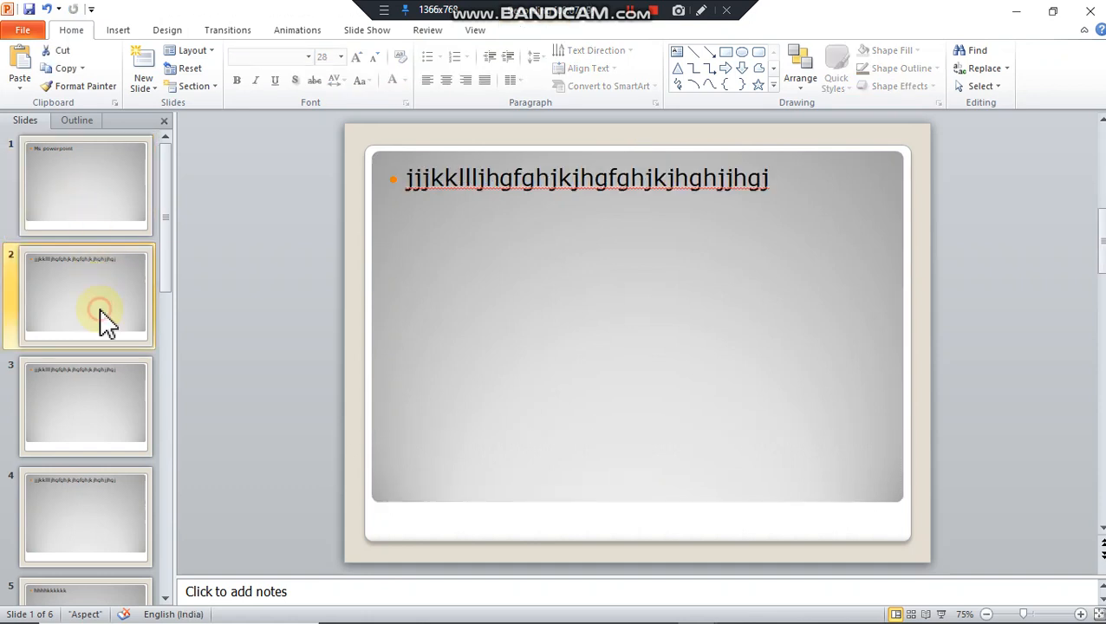
pyautogui.rightClick(100, 311)
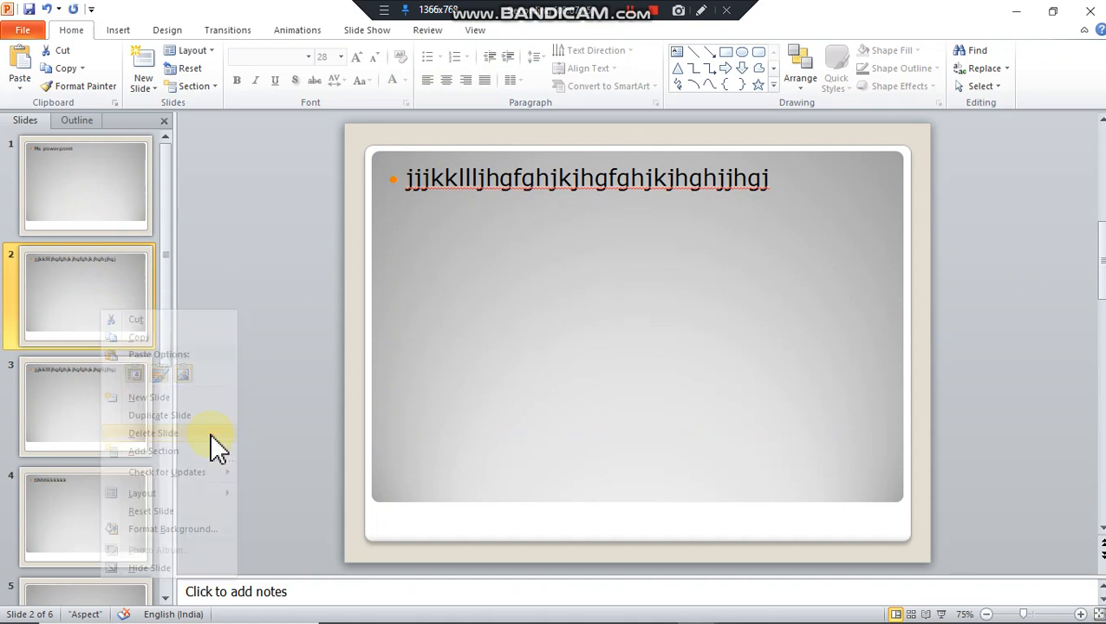
pyautogui.click(153, 434)
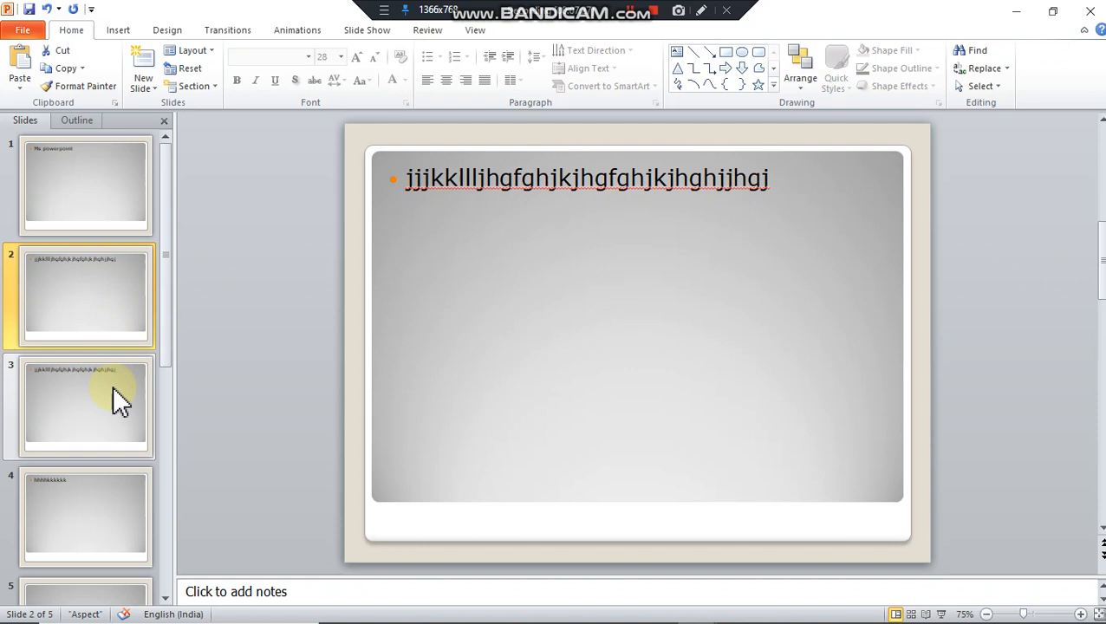
pyautogui.click(85, 187)
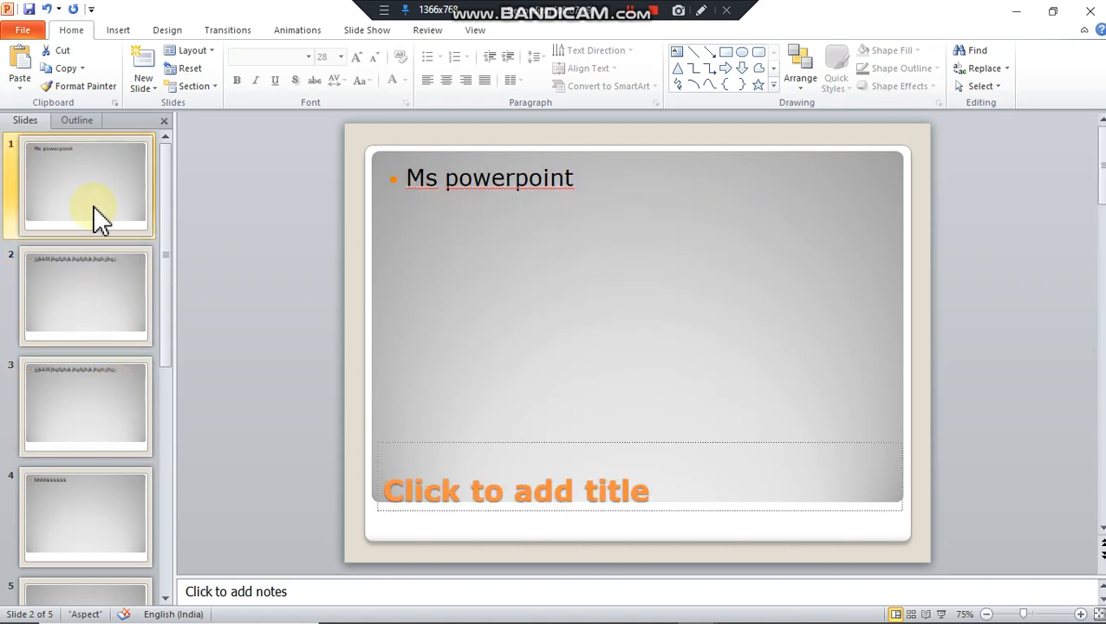
pyautogui.click(87, 187)
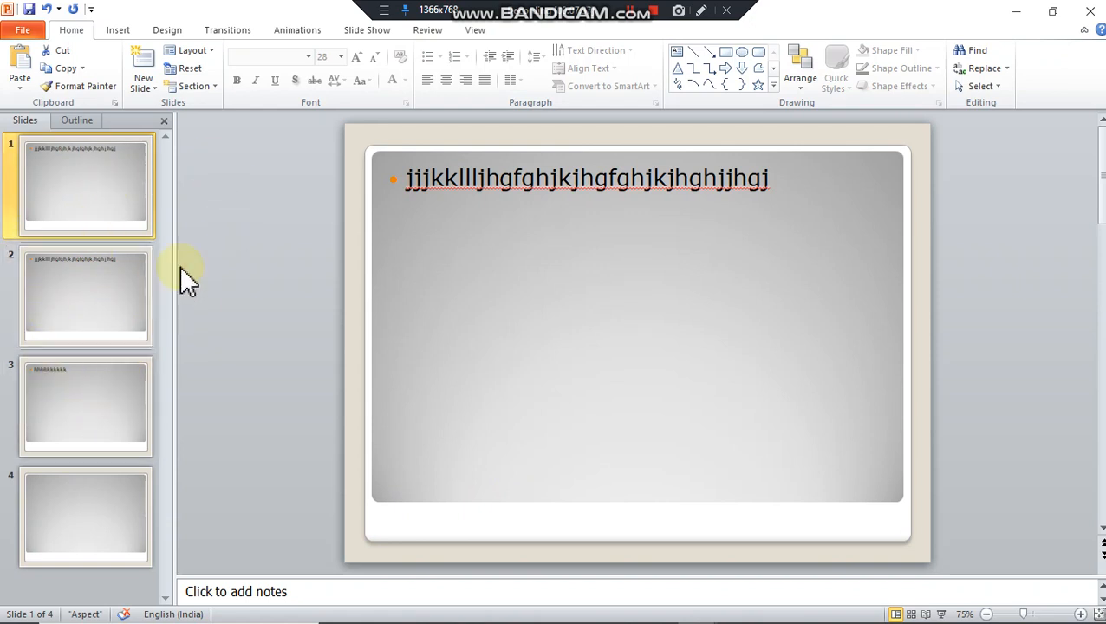
pyautogui.moveTo(576, 26)
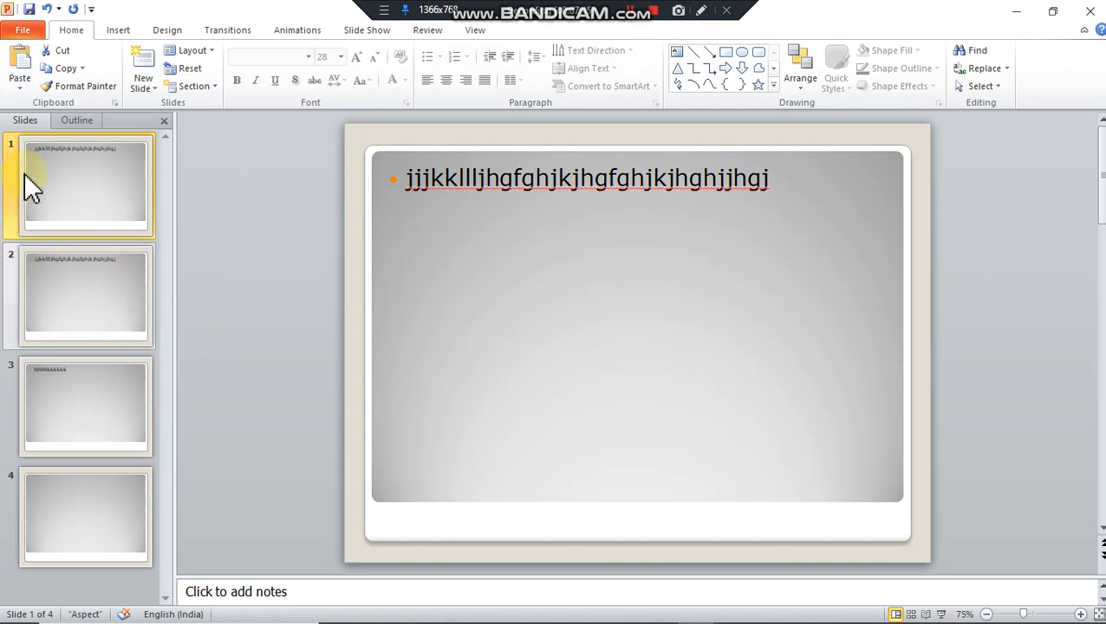
pyautogui.moveTo(73, 187)
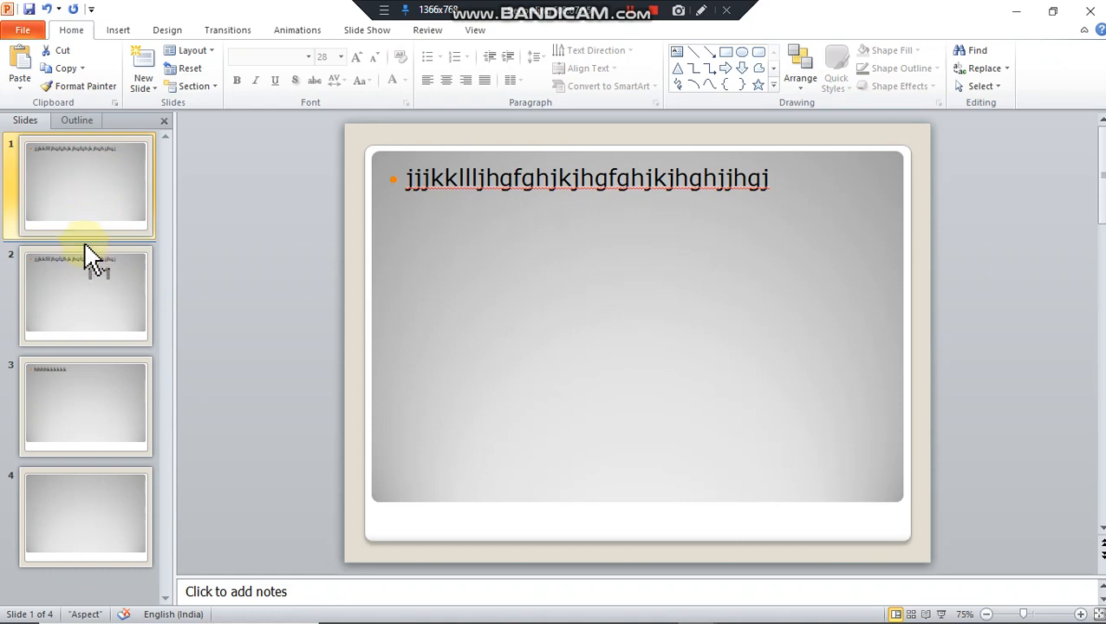
pyautogui.moveTo(83, 421)
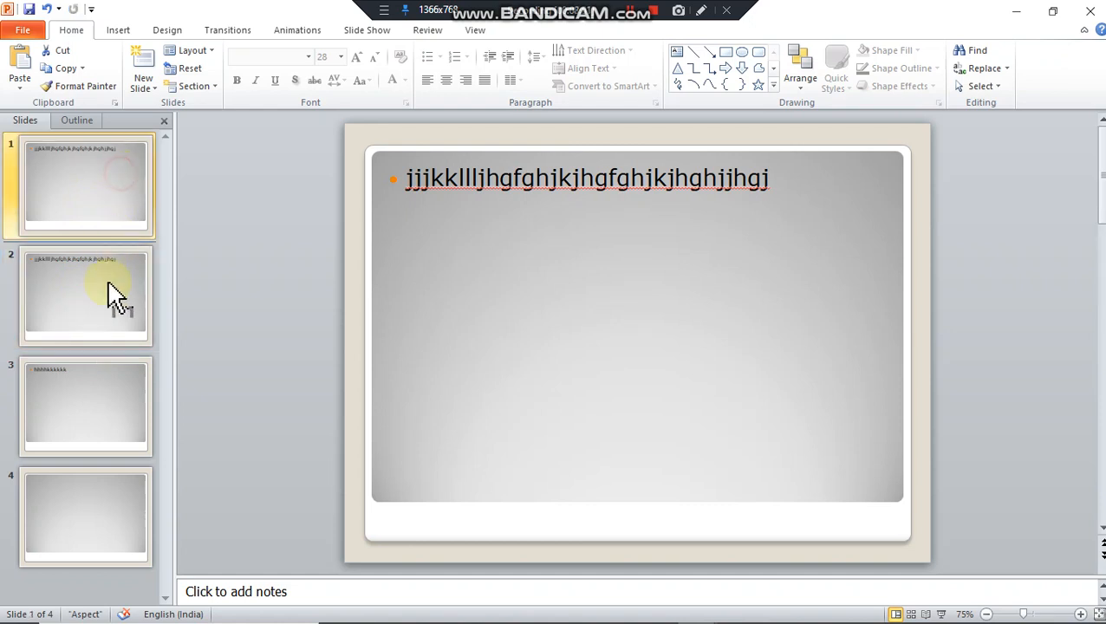
# Move the hhhhkkkkkk thumbnail to second place ahead of the long-text slide and check it.
pyautogui.click(85, 406)
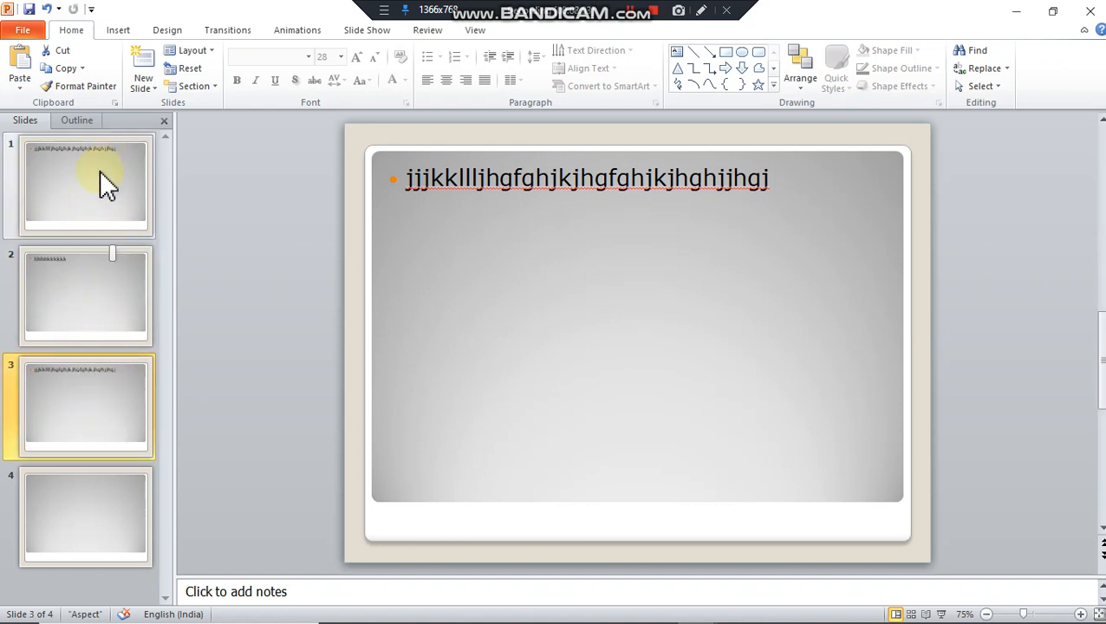
pyautogui.click(85, 295)
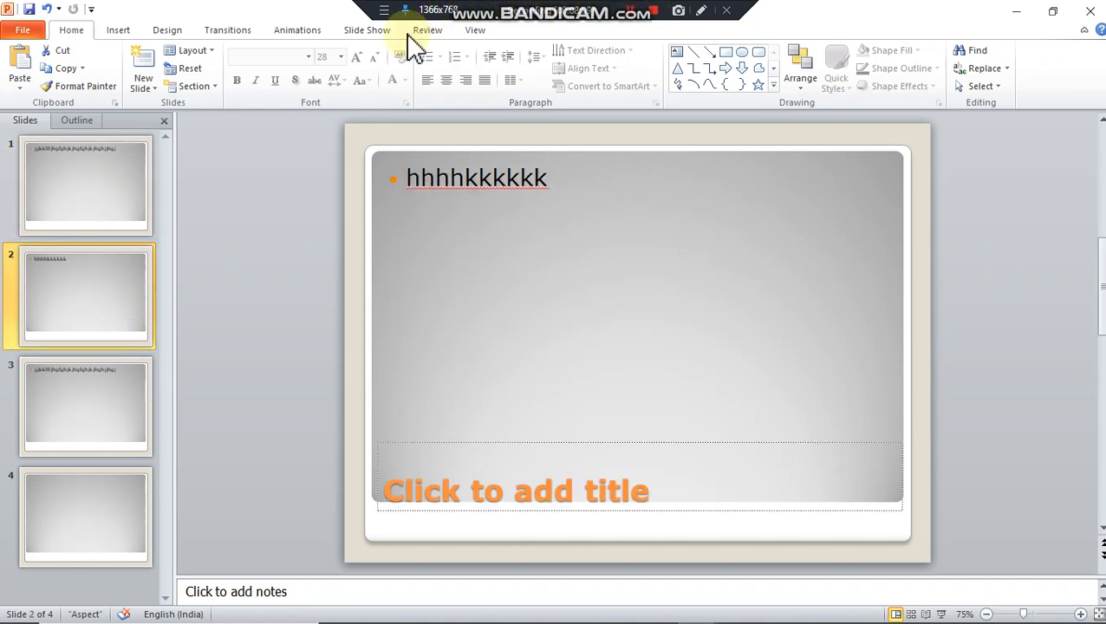
pyautogui.click(85, 406)
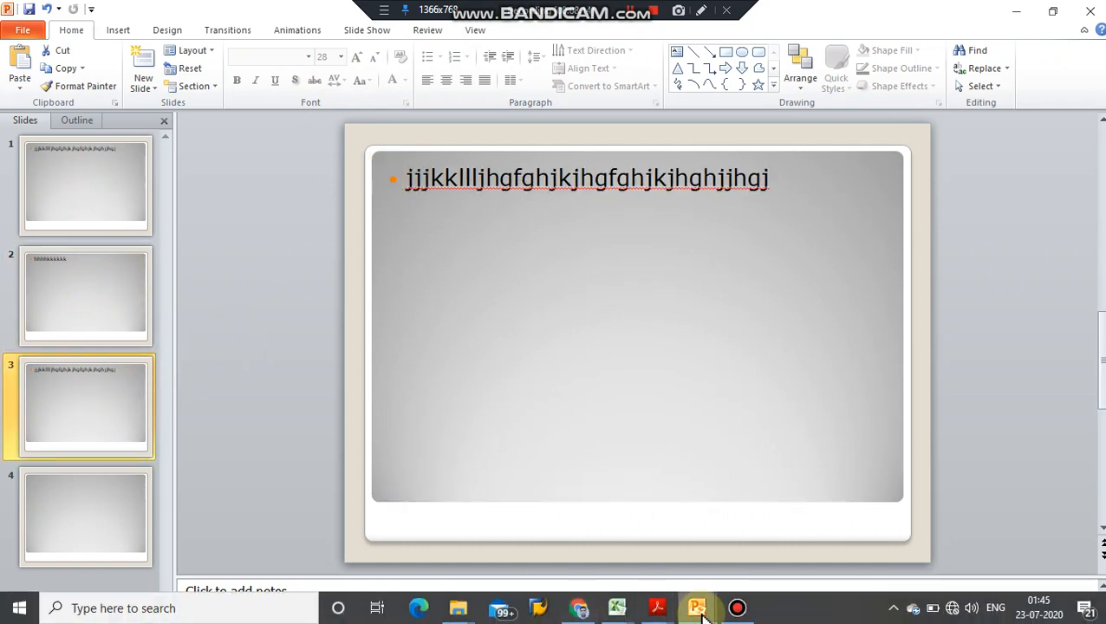
# Return to the 12-slide lecture deck and view the Slide Thumbnail and Components slides.
pyautogui.click(368, 29)
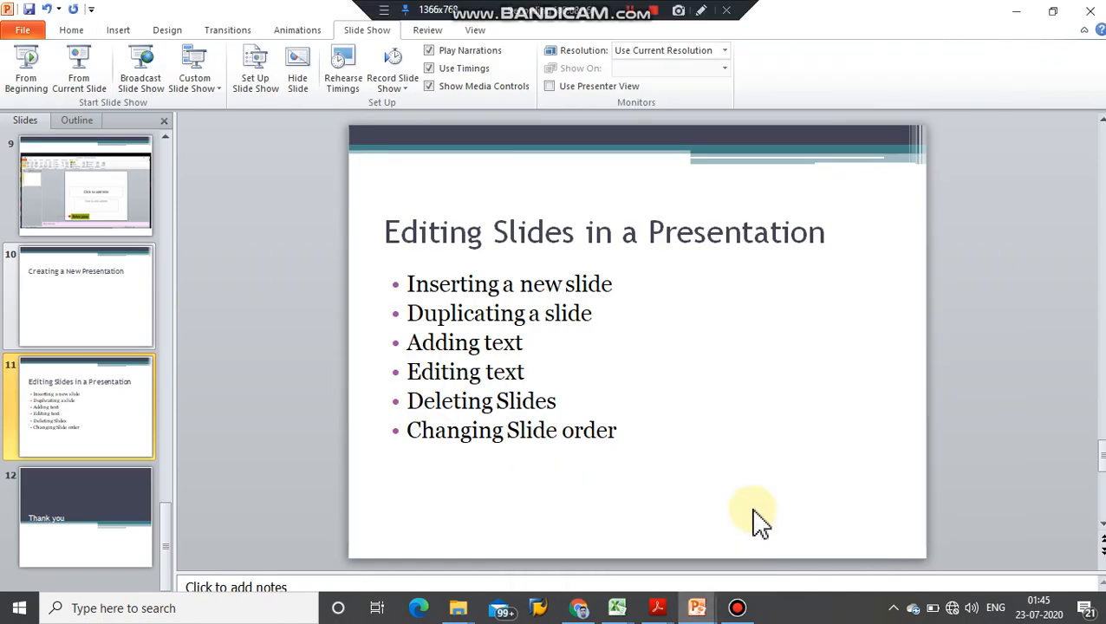
pyautogui.click(85, 295)
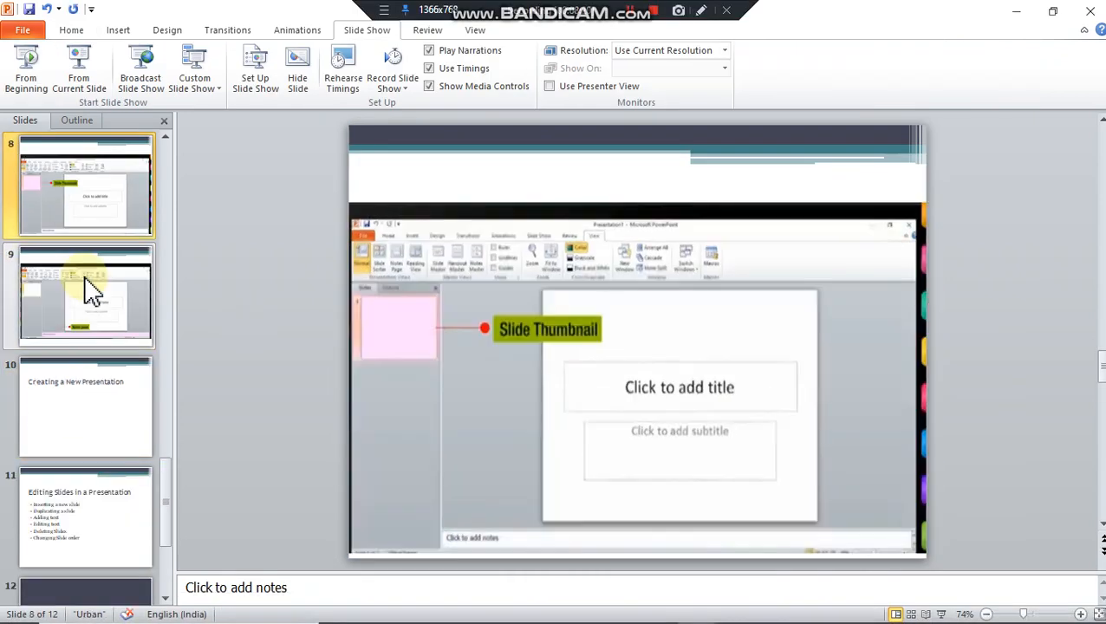
pyautogui.click(85, 407)
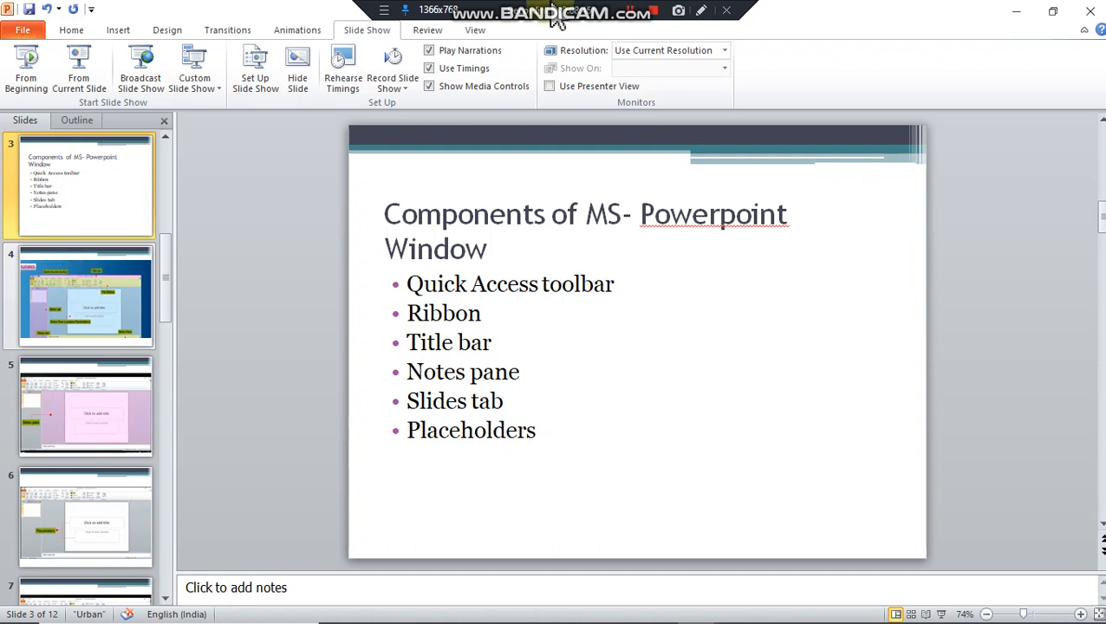
# Page through the Dotted borders and Slide Thumbnail slides back to Editing Slides in a Presentation.
pyautogui.click(87, 297)
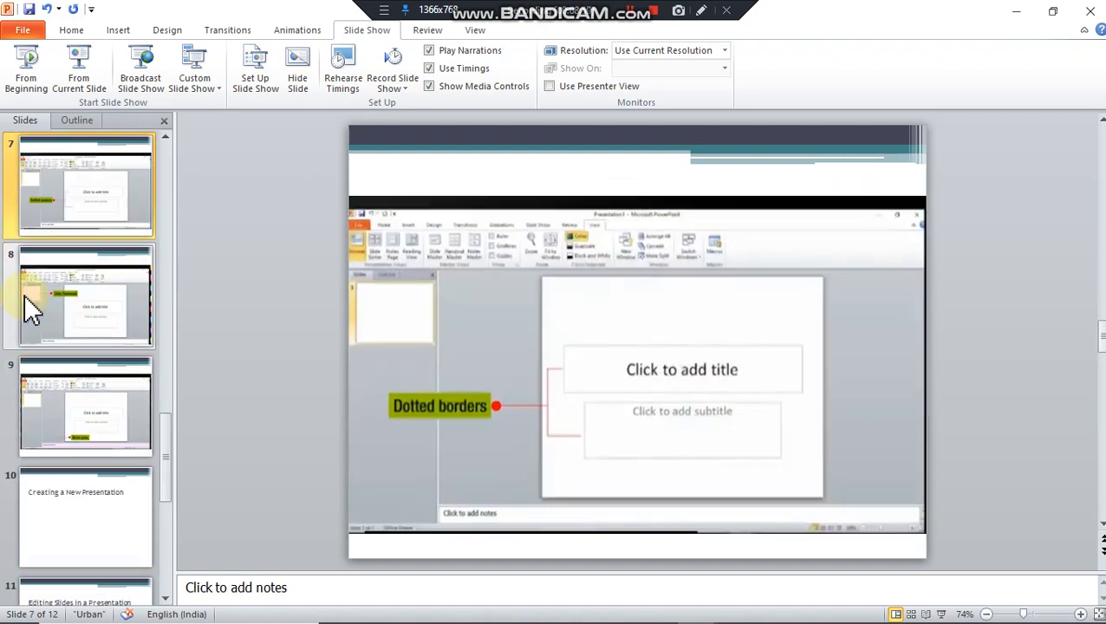
pyautogui.click(85, 297)
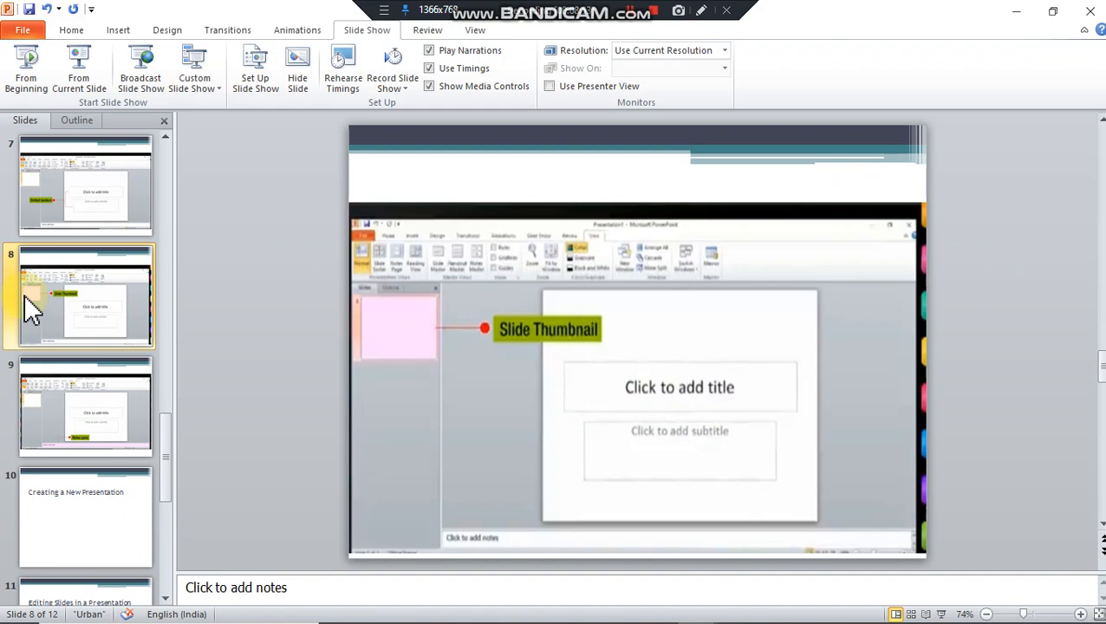
pyautogui.click(85, 407)
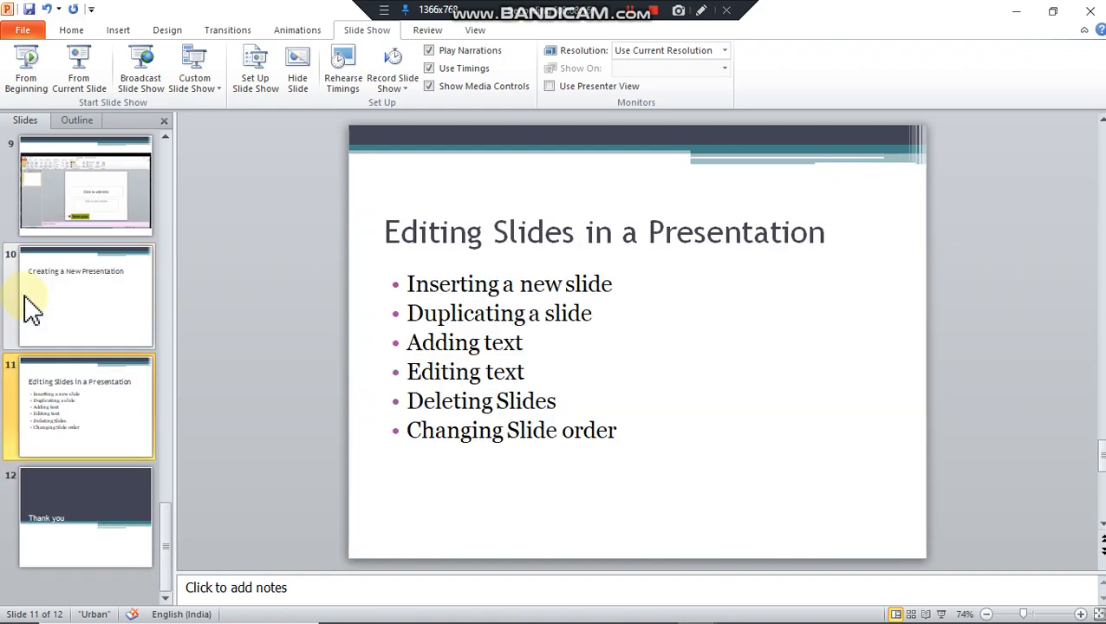